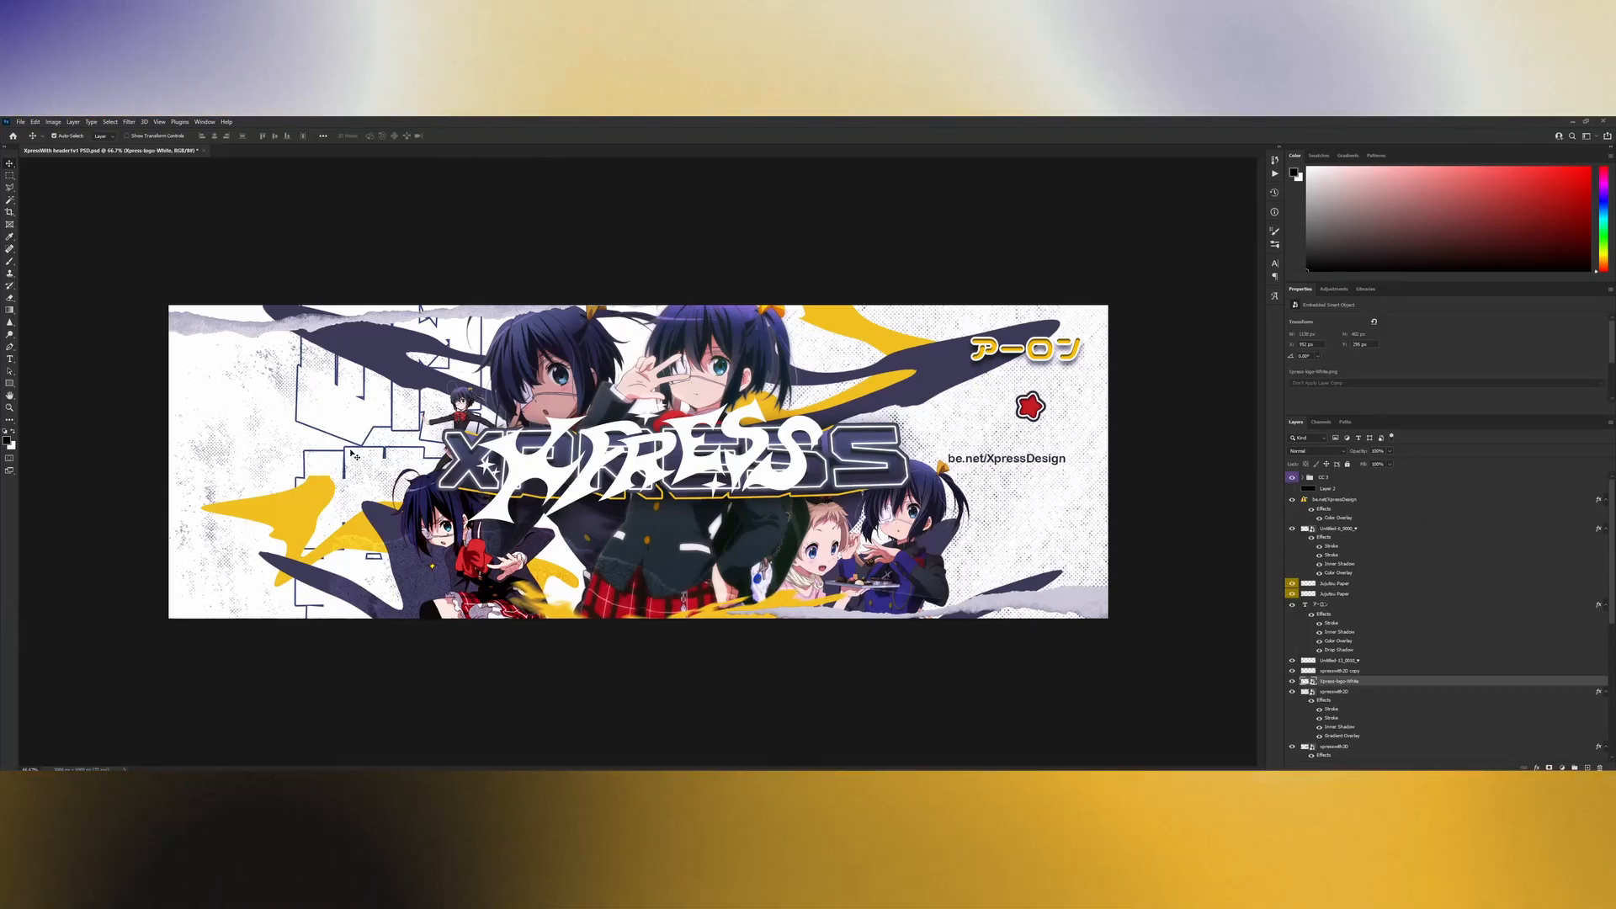
Step: Rasterize the XPRESS logo's layer style so its effects become plain pixels
{"action": "right_click", "coordinate": [1335, 692]}
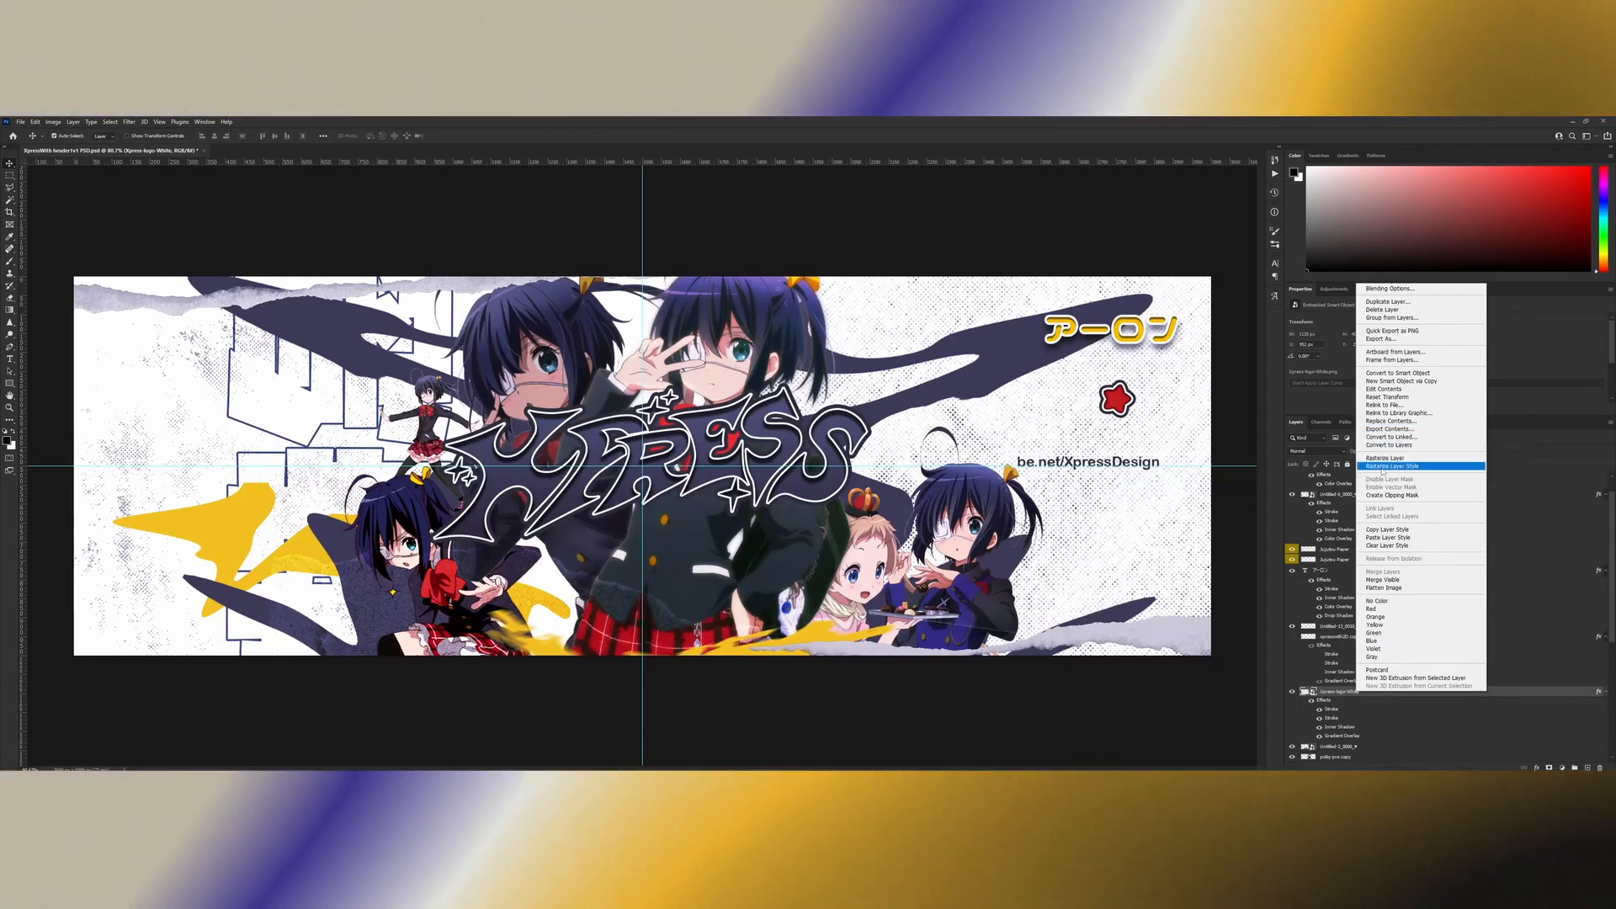
{"action": "left_click", "coordinate": [1391, 465]}
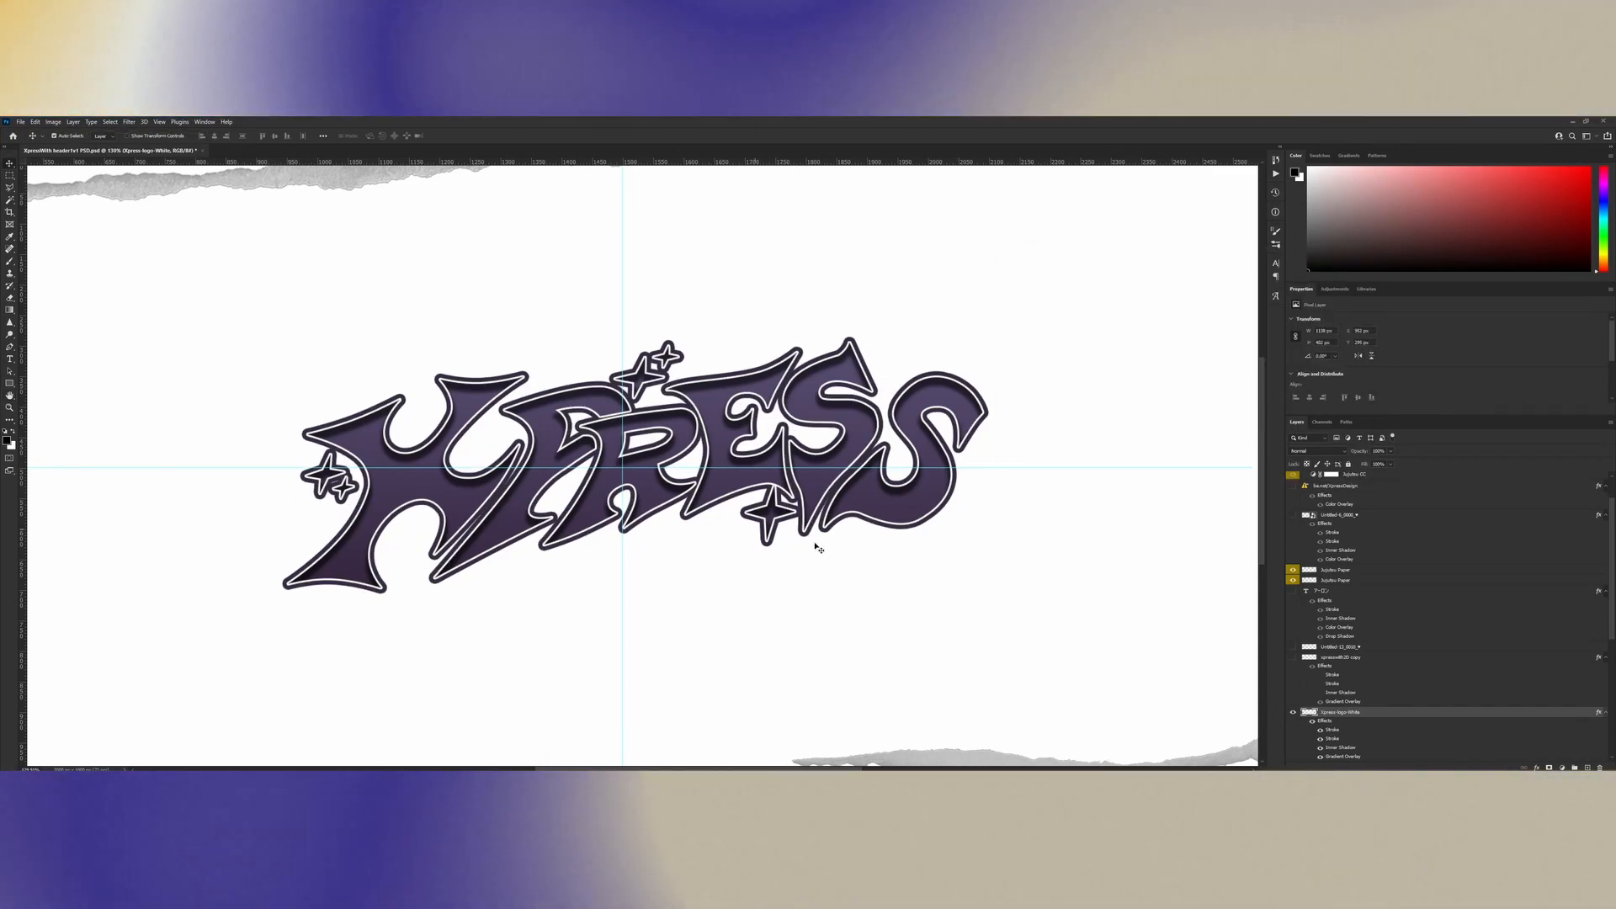
Step: Duplicate the logo, rasterize the copy and distort it into an offset 3D shadow behind the lettering
{"action": "key", "text": "ctrl+j"}
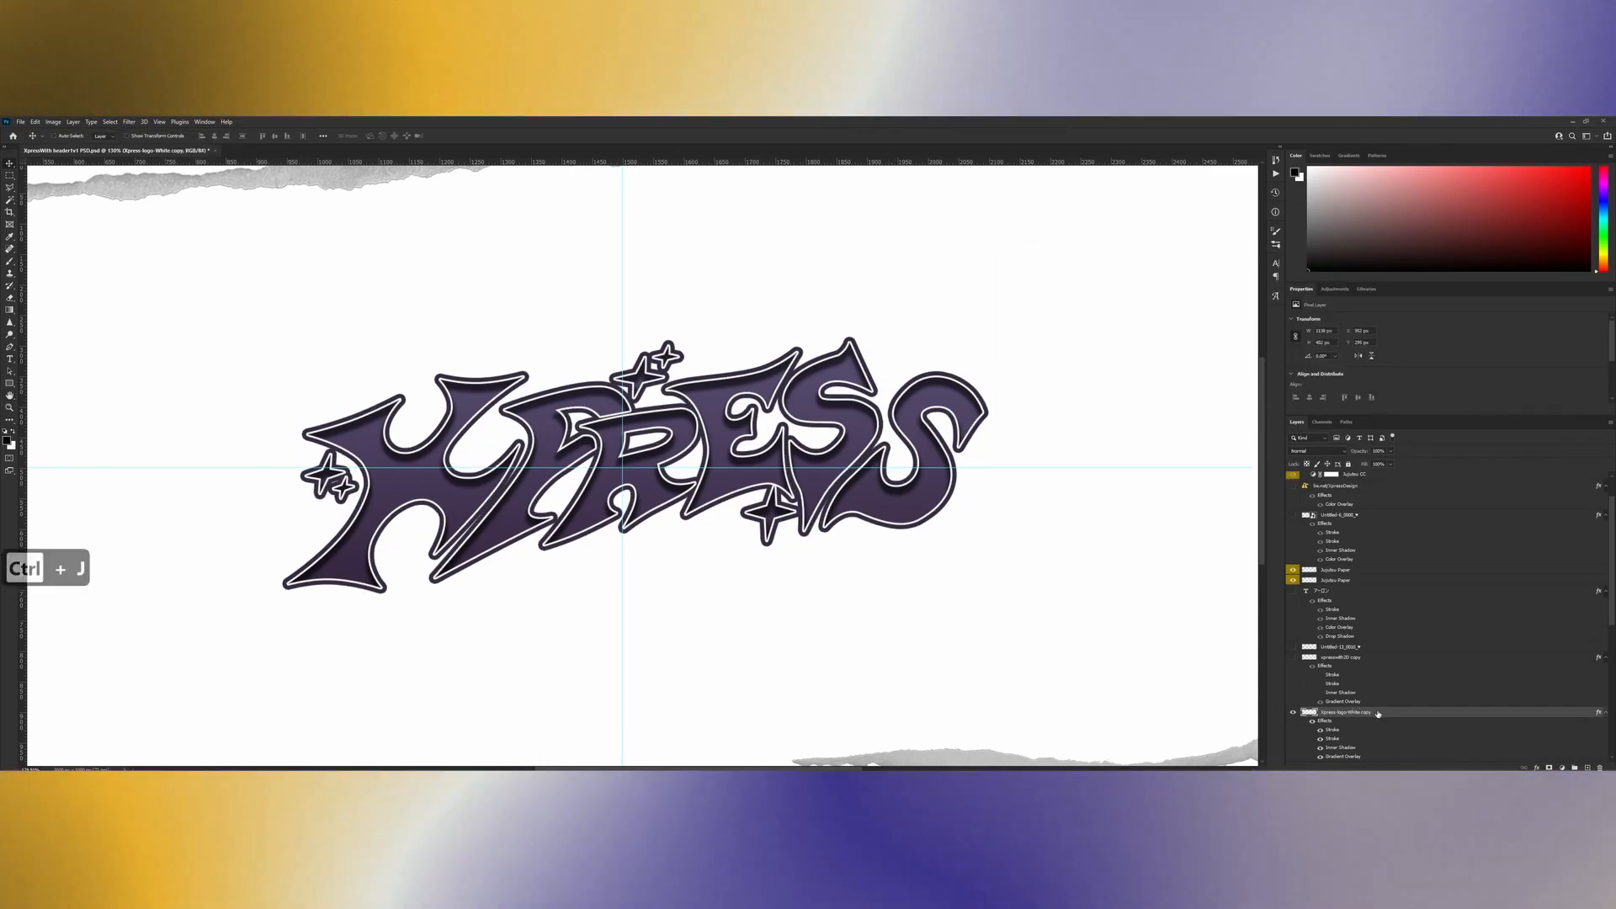
{"action": "right_click", "coordinate": [1345, 712]}
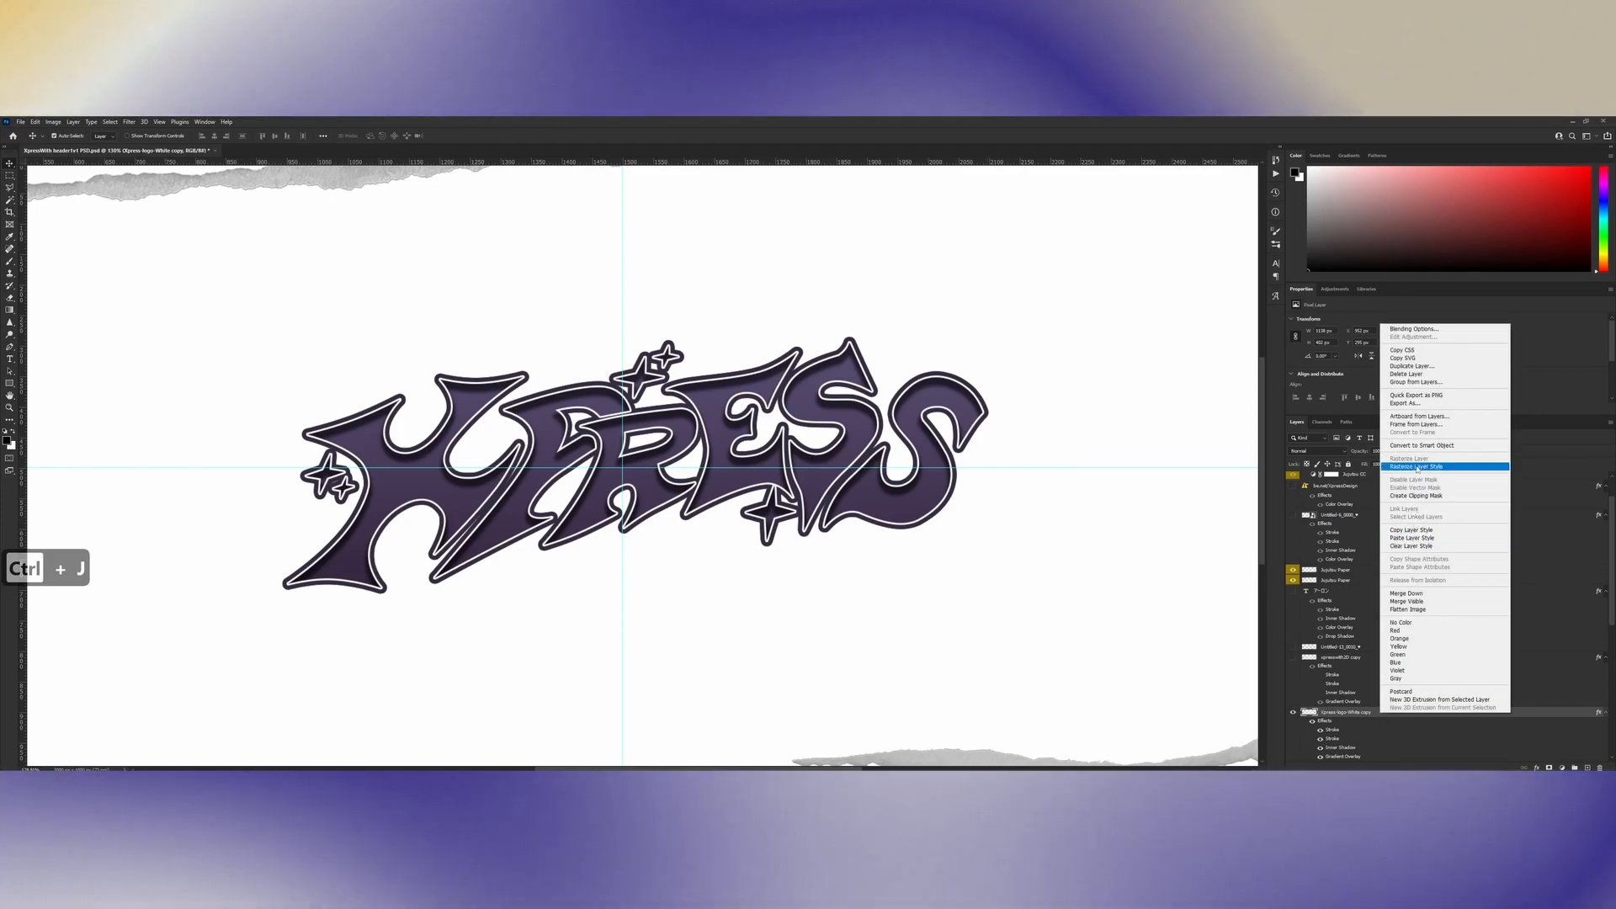
{"action": "left_click", "coordinate": [1416, 465]}
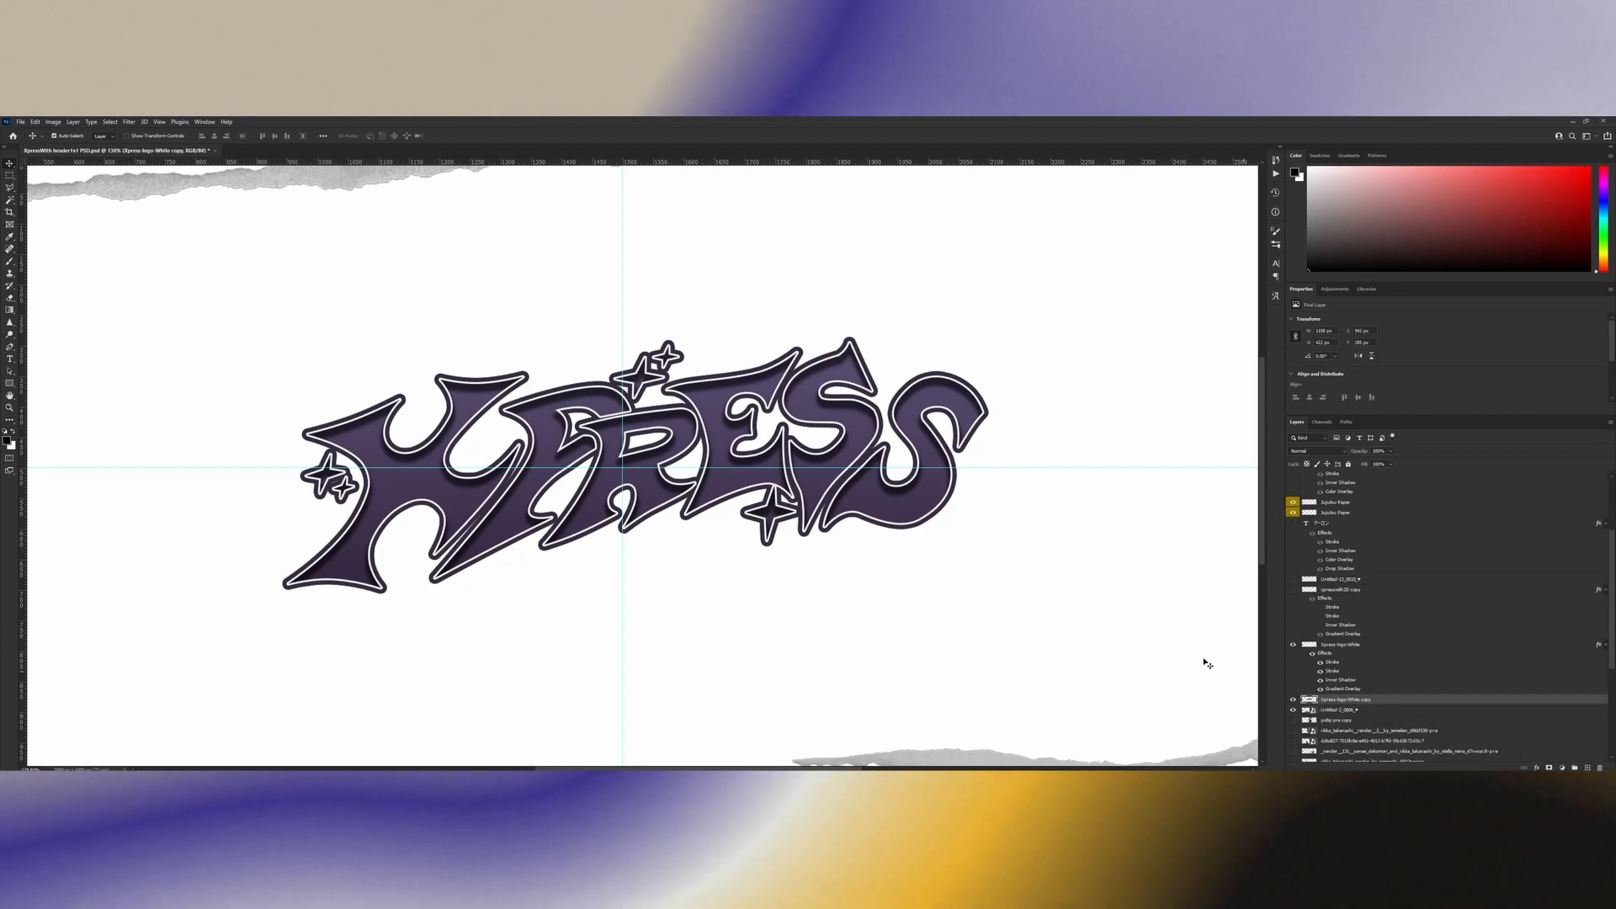
{"action": "key", "text": "ctrl+t"}
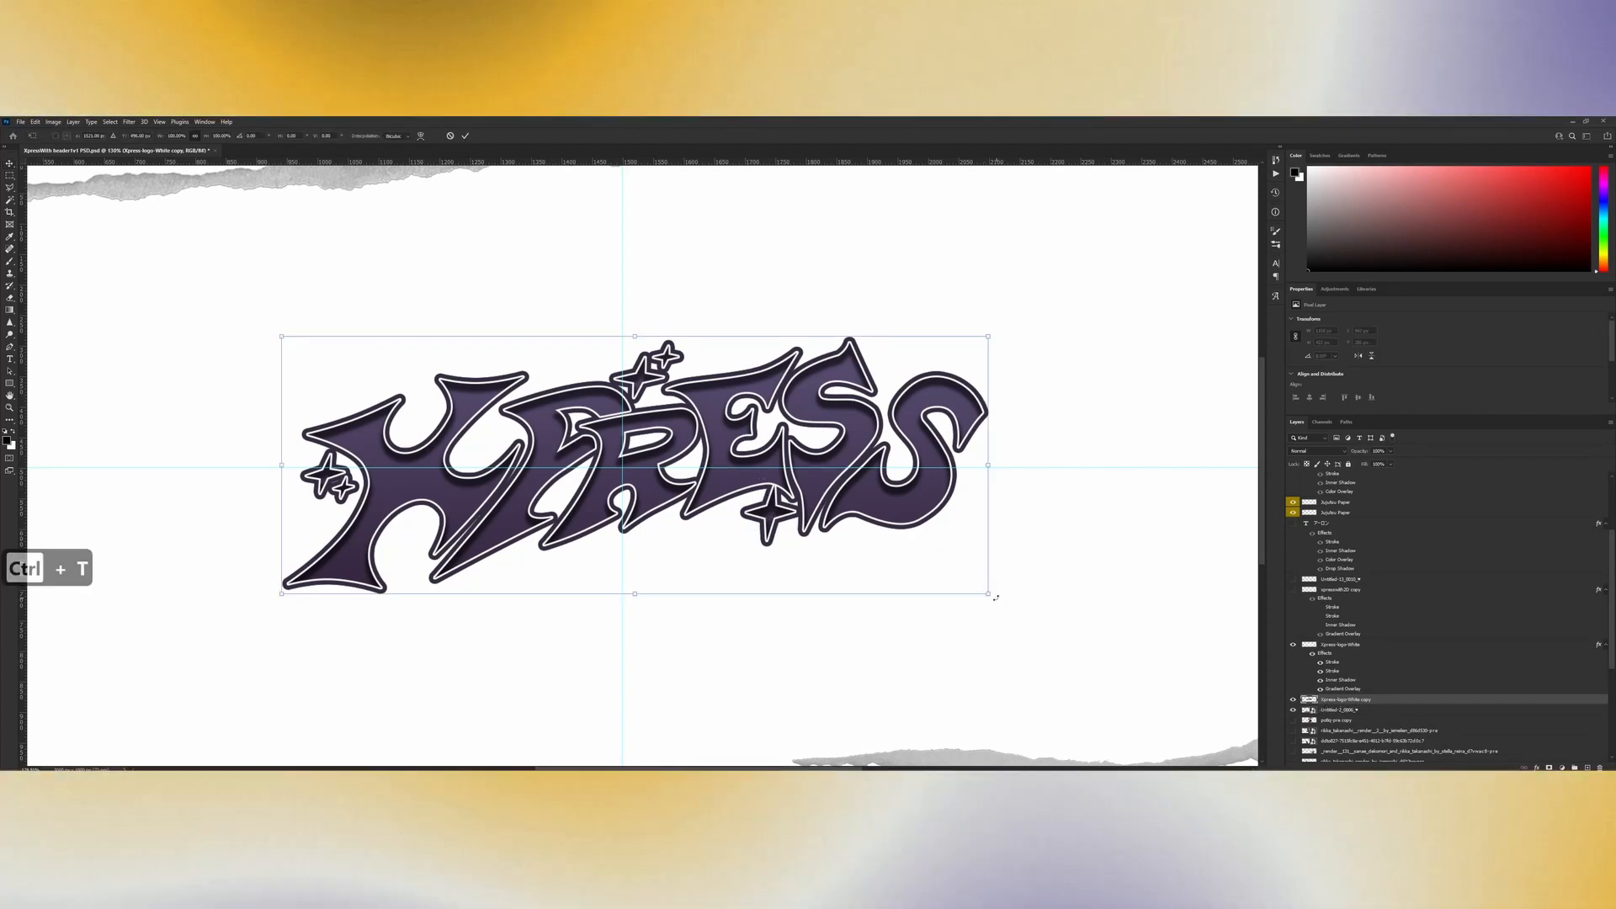
{"action": "left_click_drag", "start_coordinate": [987, 593], "coordinate": [973, 588]}
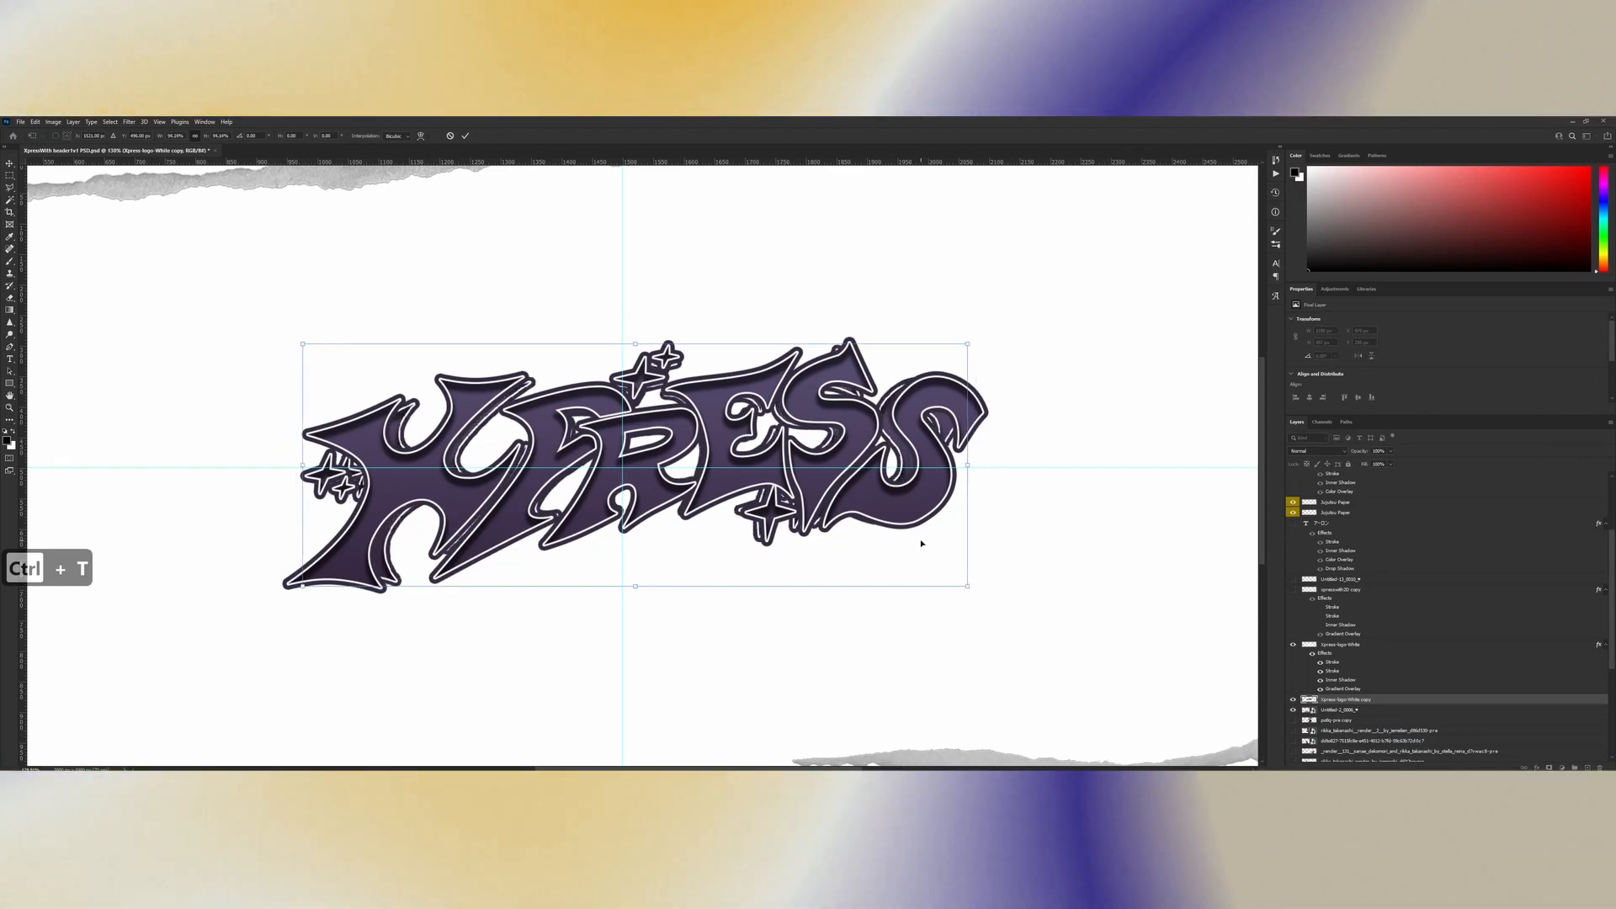
{"action": "key", "text": "Return"}
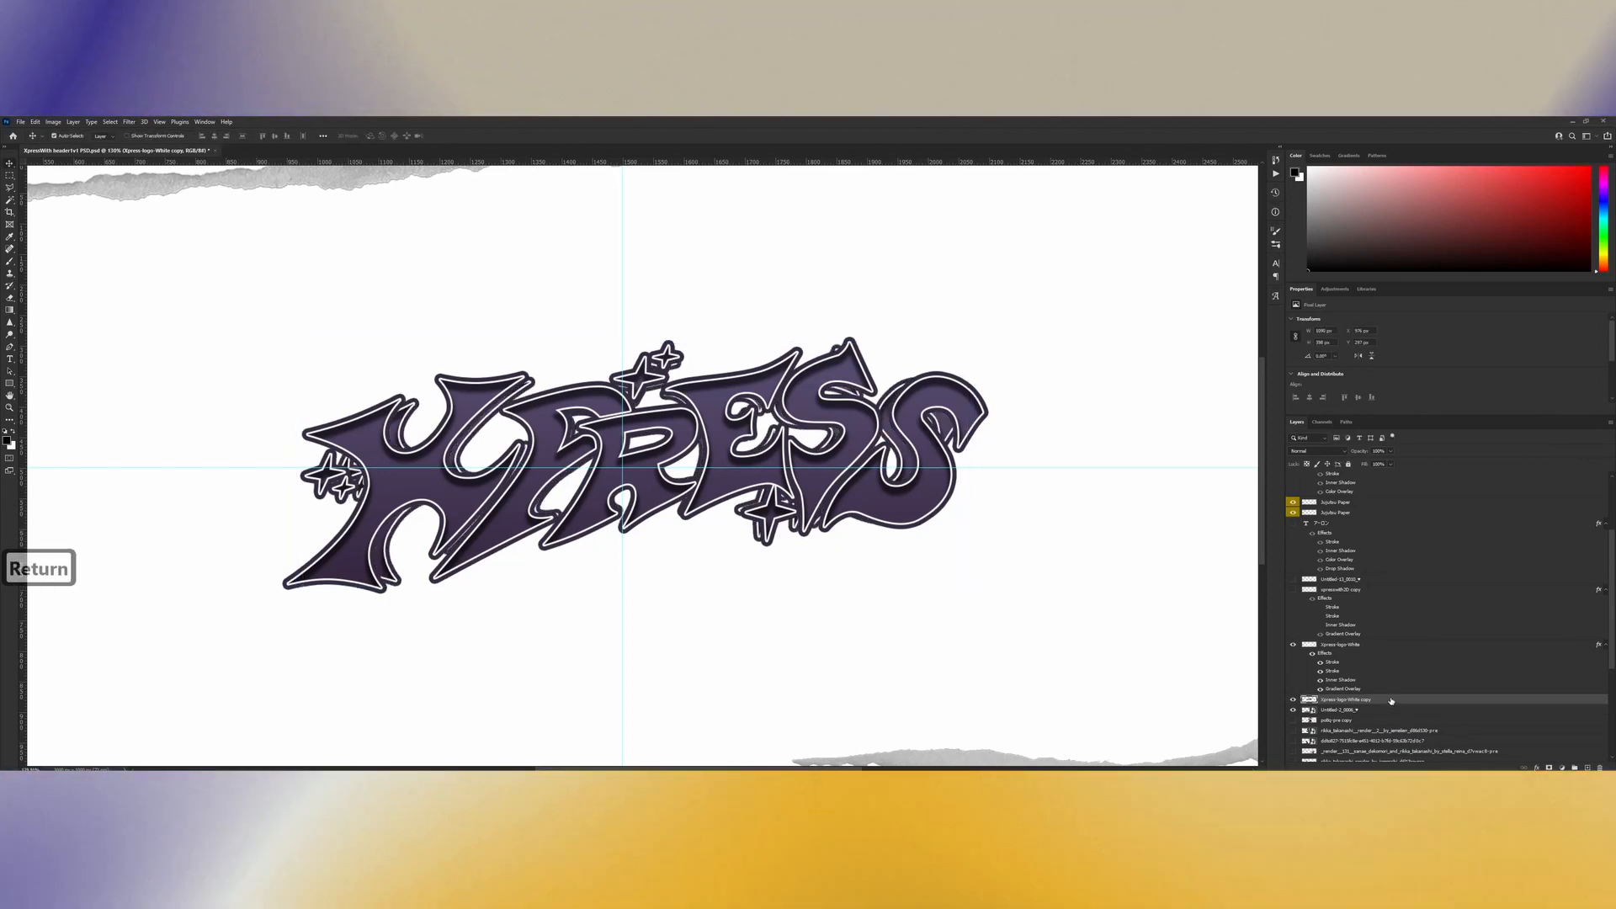
{"action": "double_click", "coordinate": [1341, 699]}
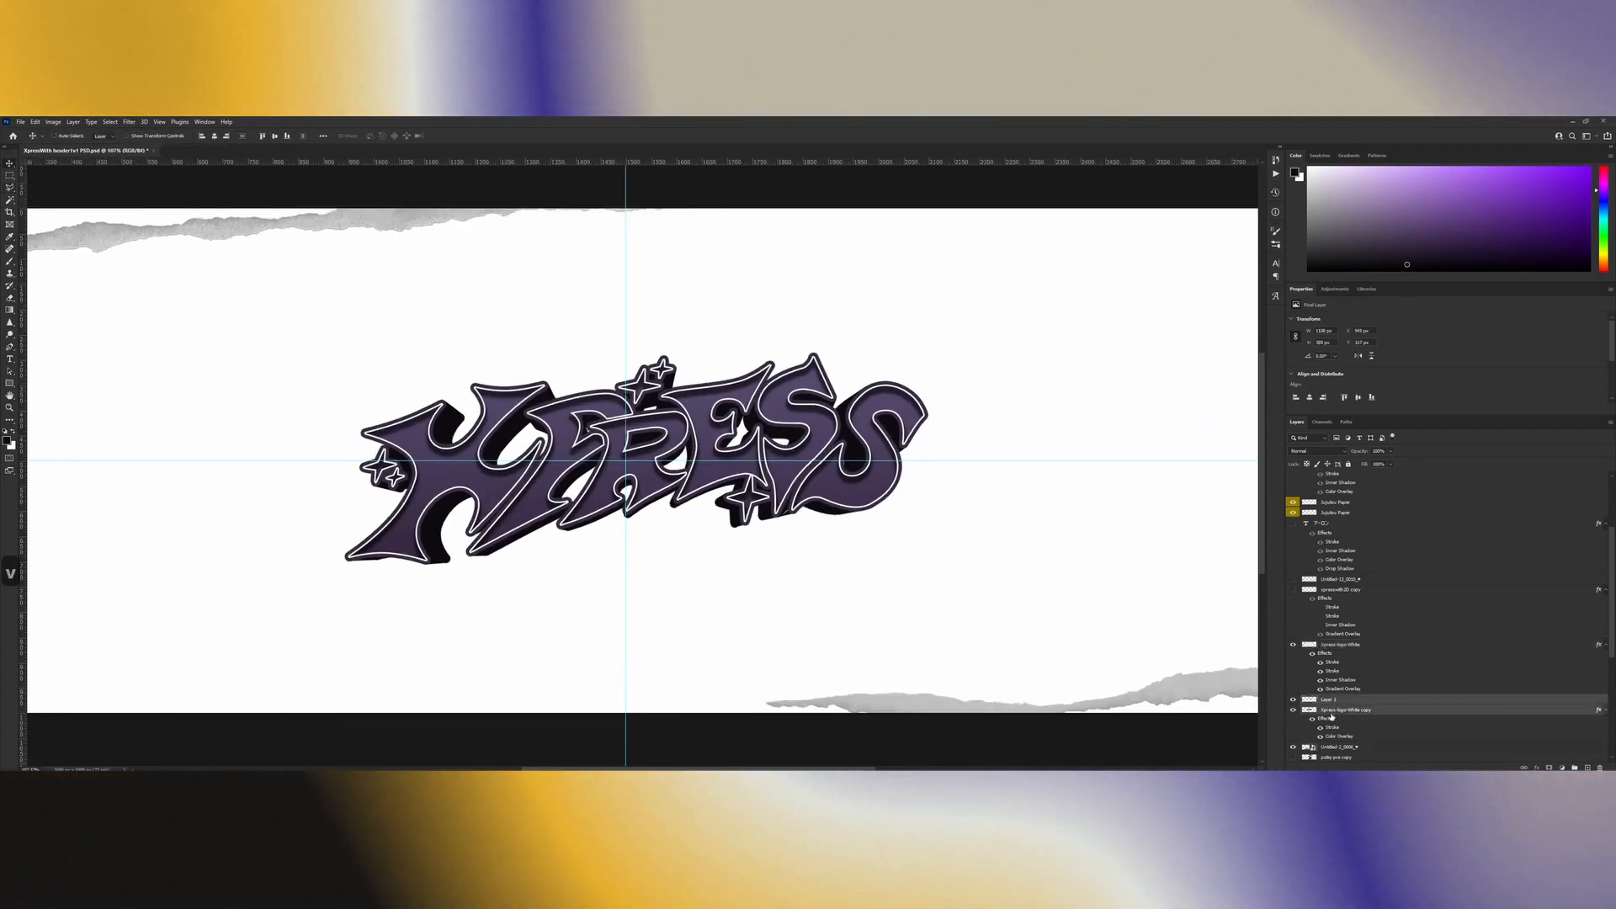
Step: Merge and duplicate the logo, then brighten its purple with an overlay layer and hide extras via View
{"action": "key", "text": "ctrl+j"}
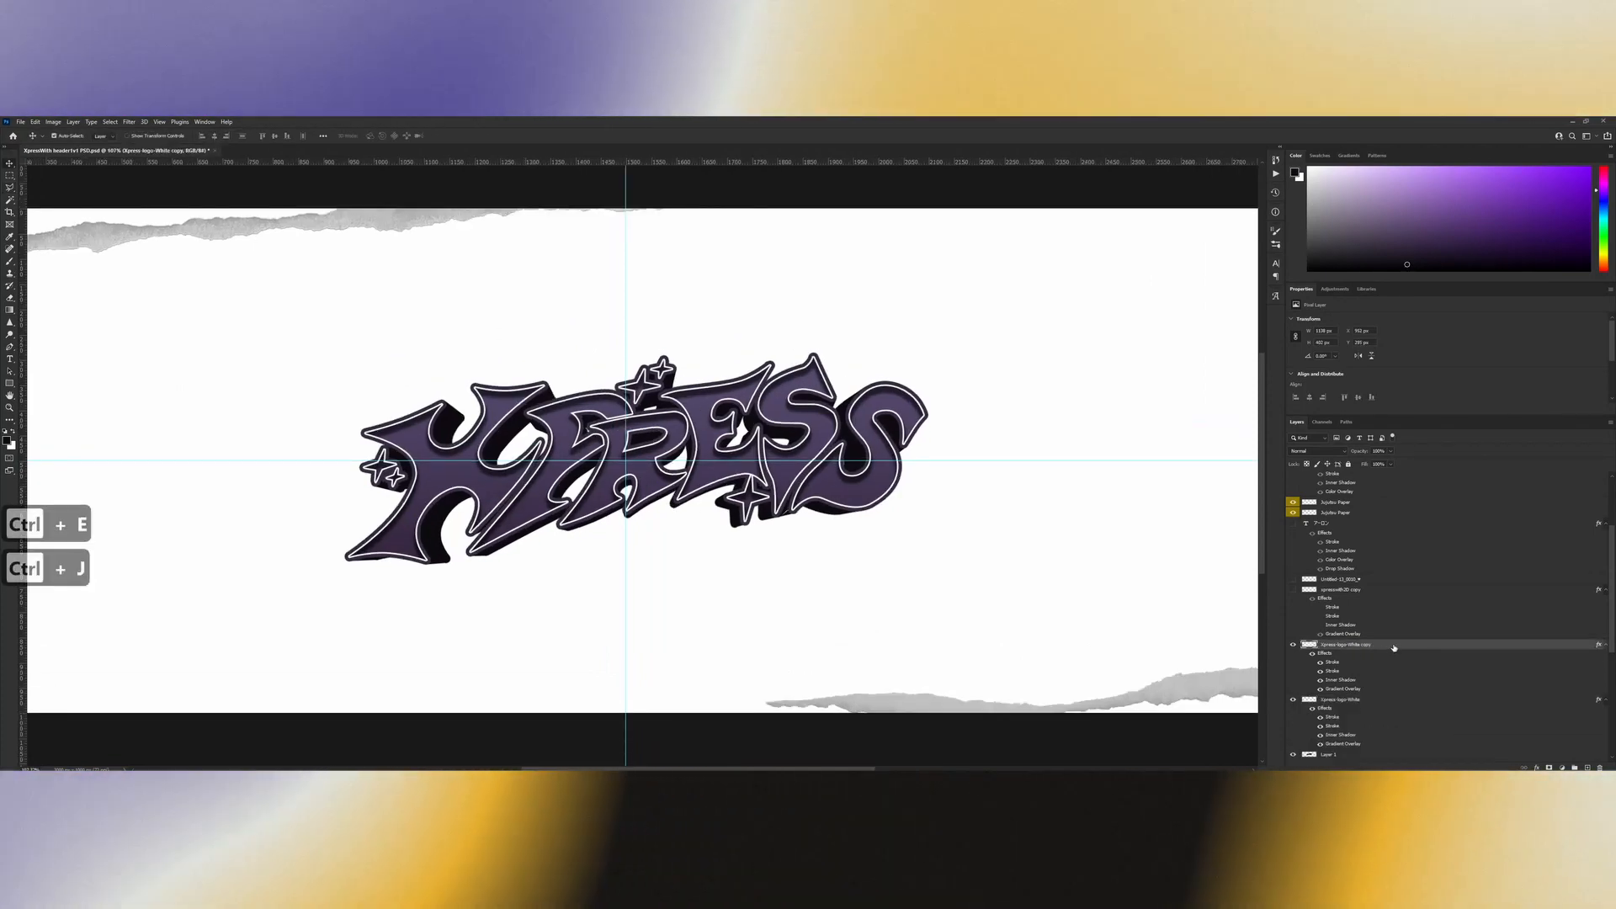
{"action": "double_click", "coordinate": [1350, 644]}
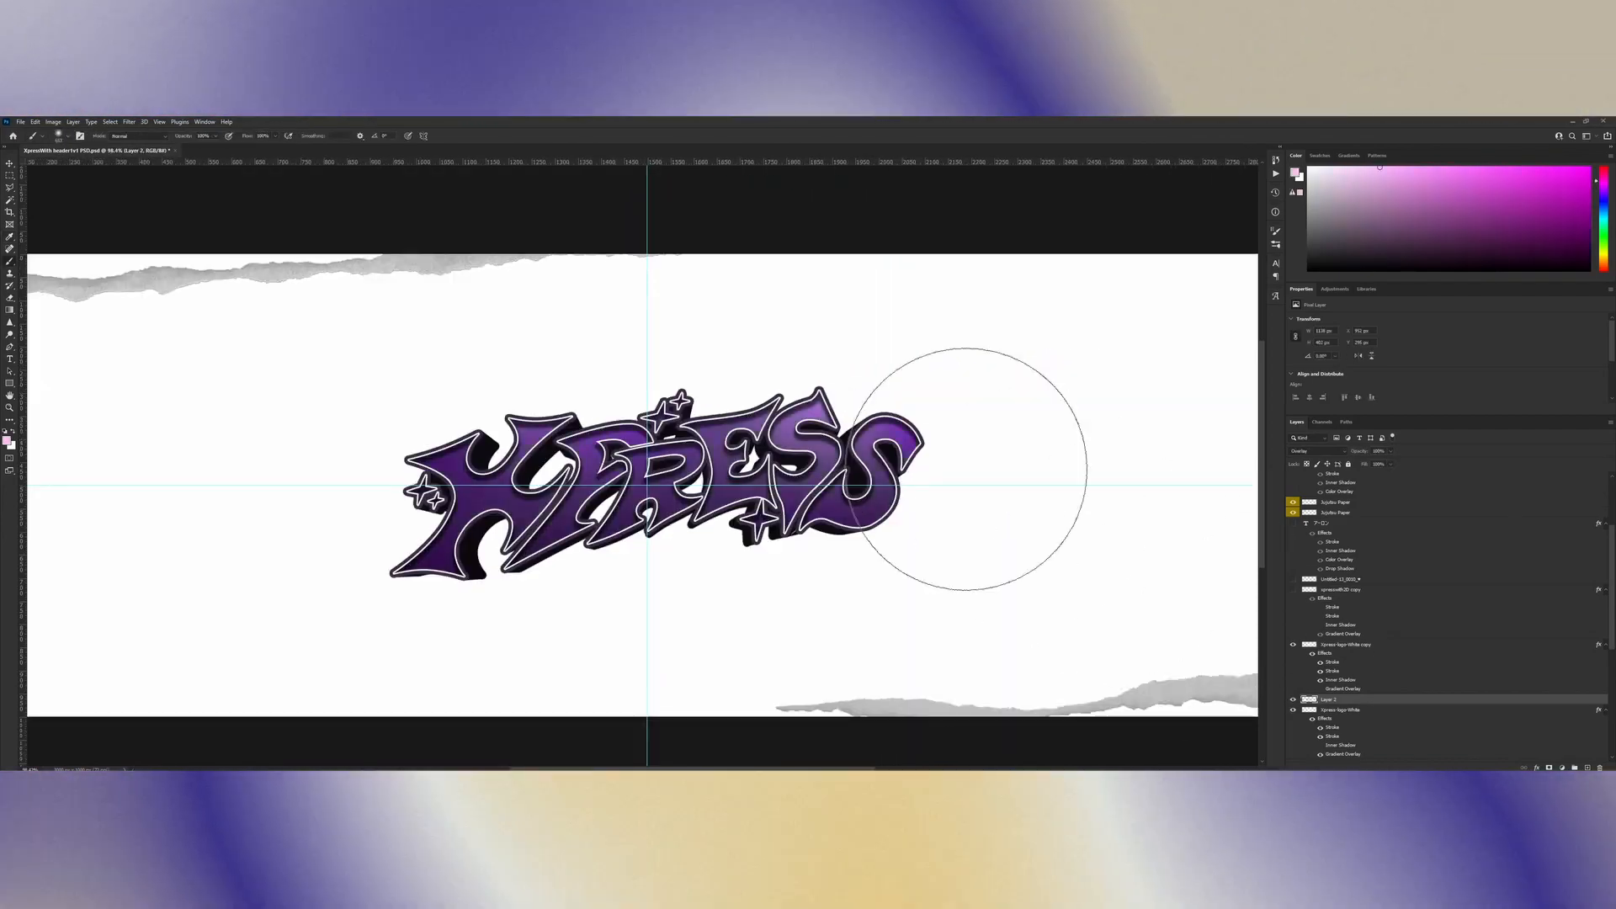
{"action": "left_click", "coordinate": [159, 121]}
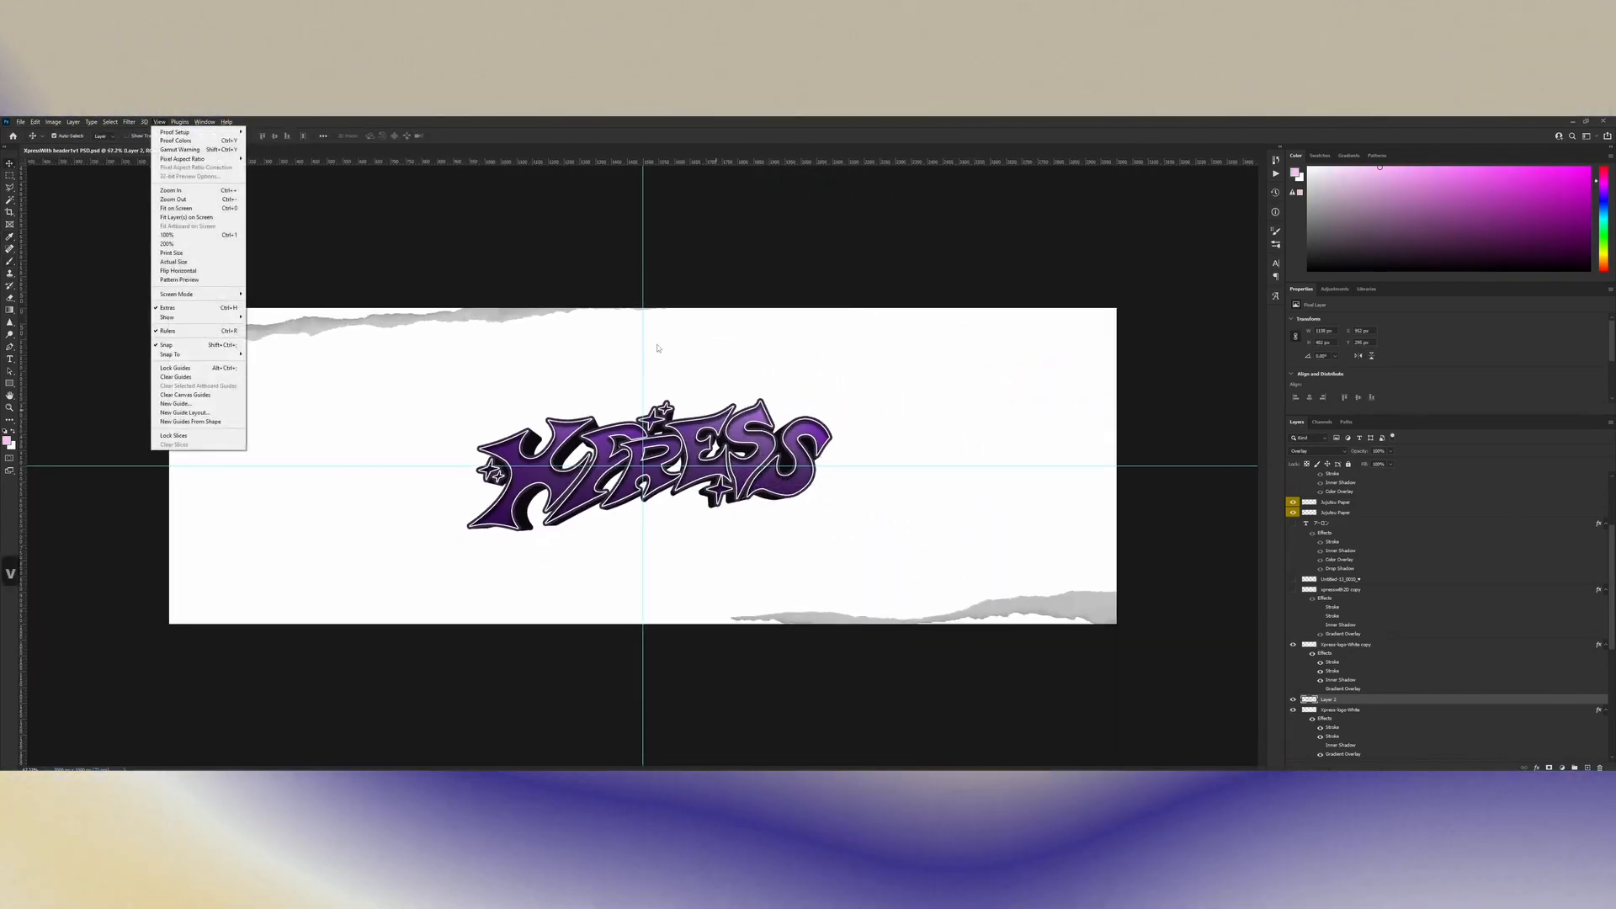
{"action": "key", "text": "ctrl+h"}
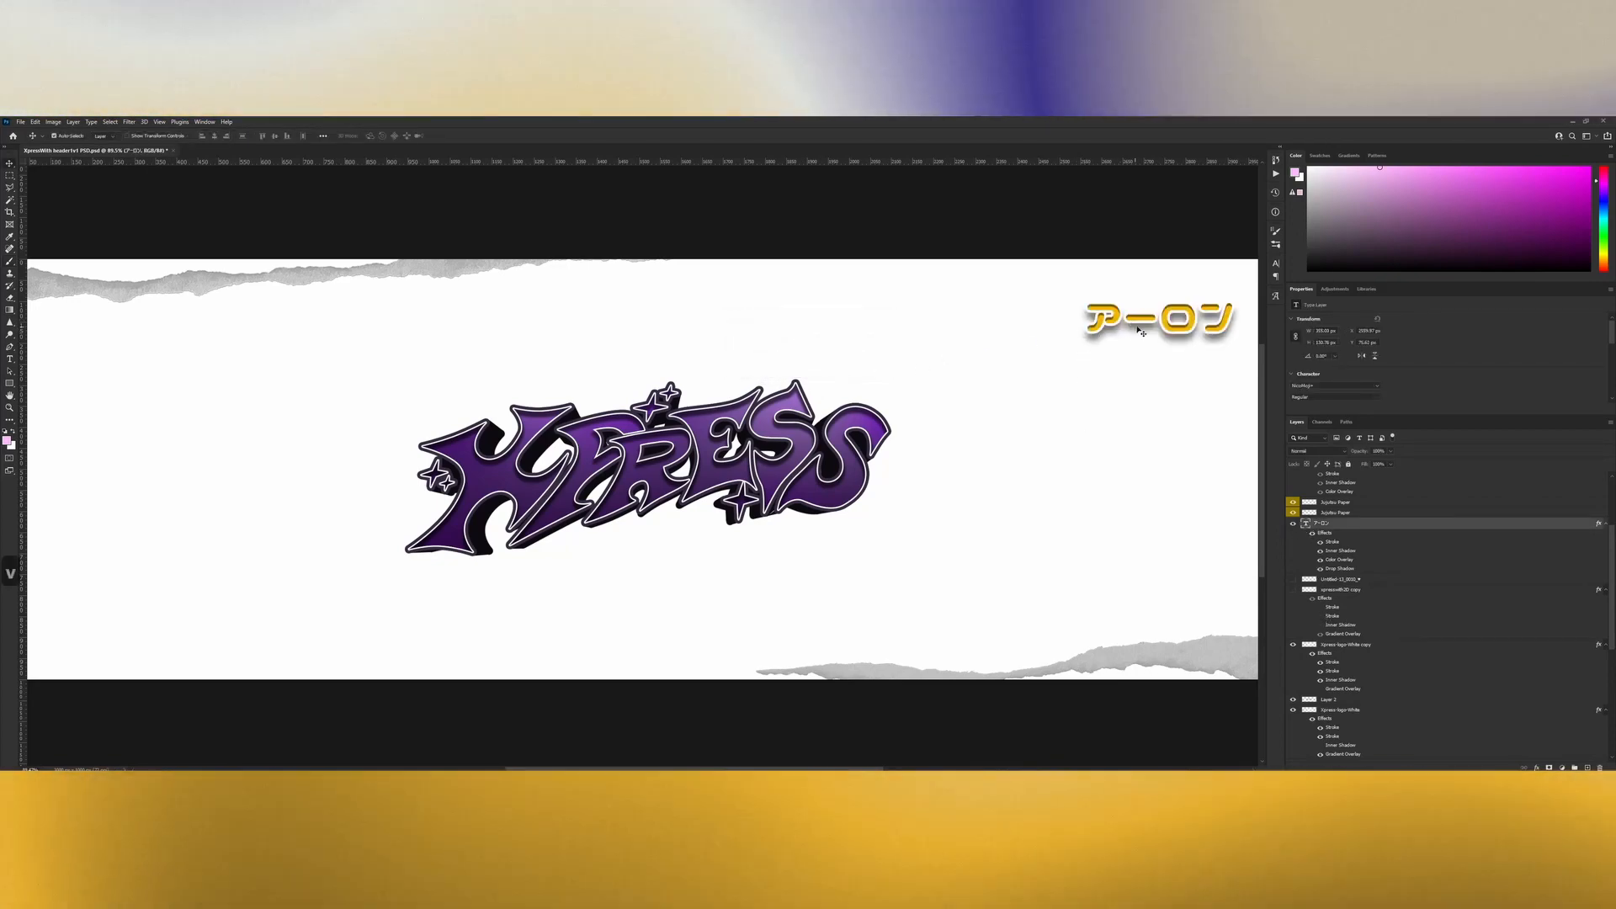
Step: Move the yellow Japanese text beside the logo's last letter and toggle one of its layer effects
{"action": "left_click_drag", "start_coordinate": [1158, 318], "coordinate": [626, 536]}
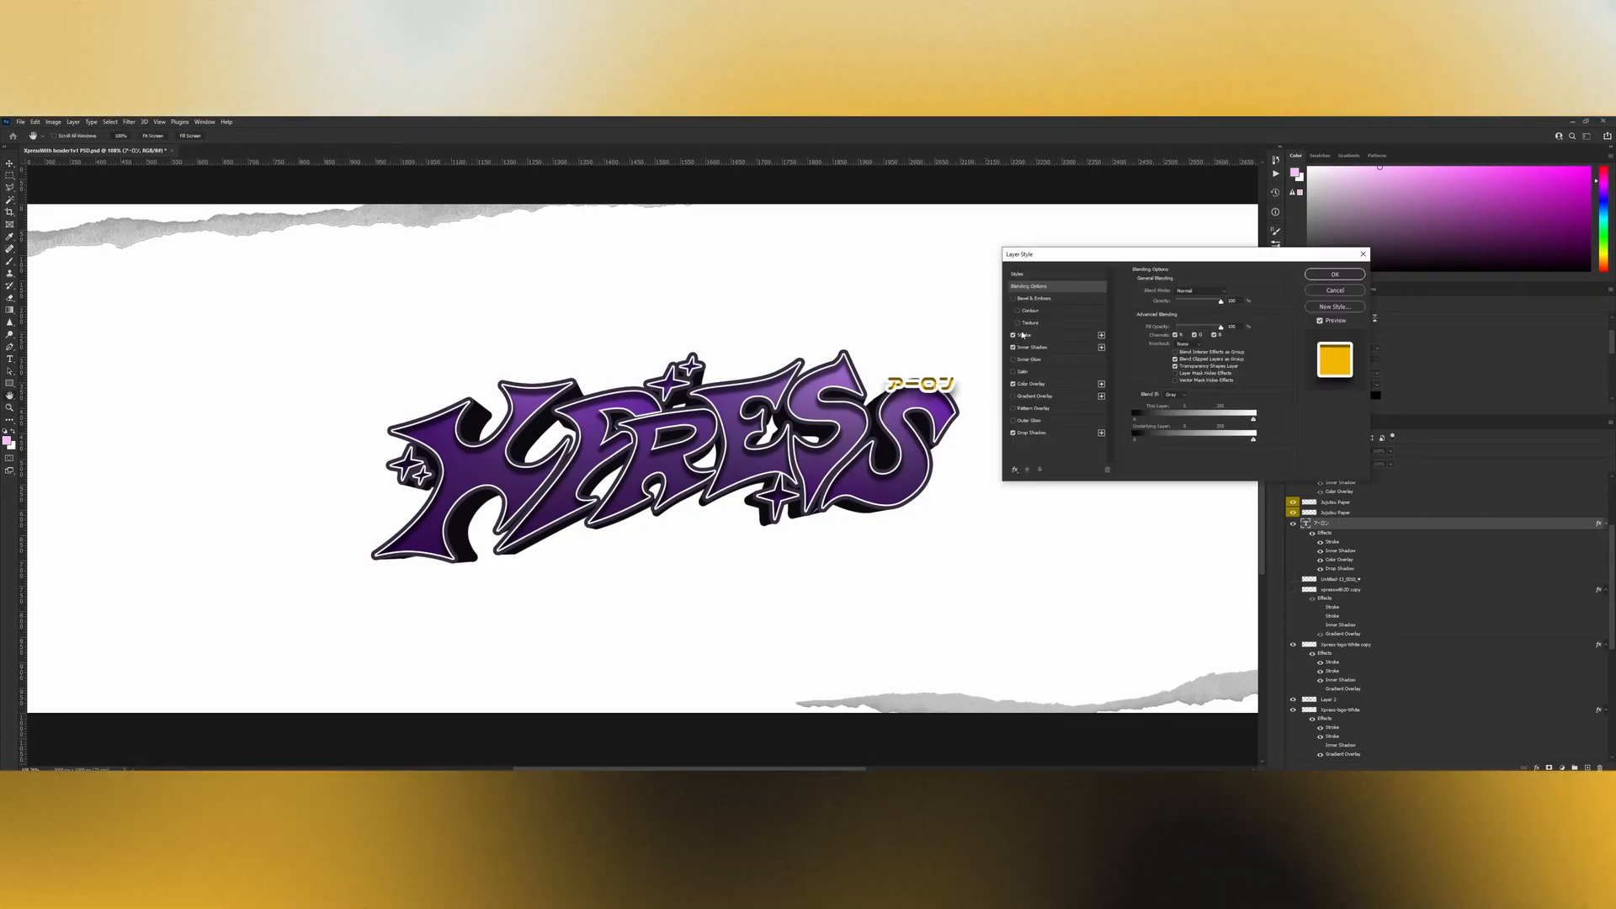
{"action": "left_click", "coordinate": [1024, 334]}
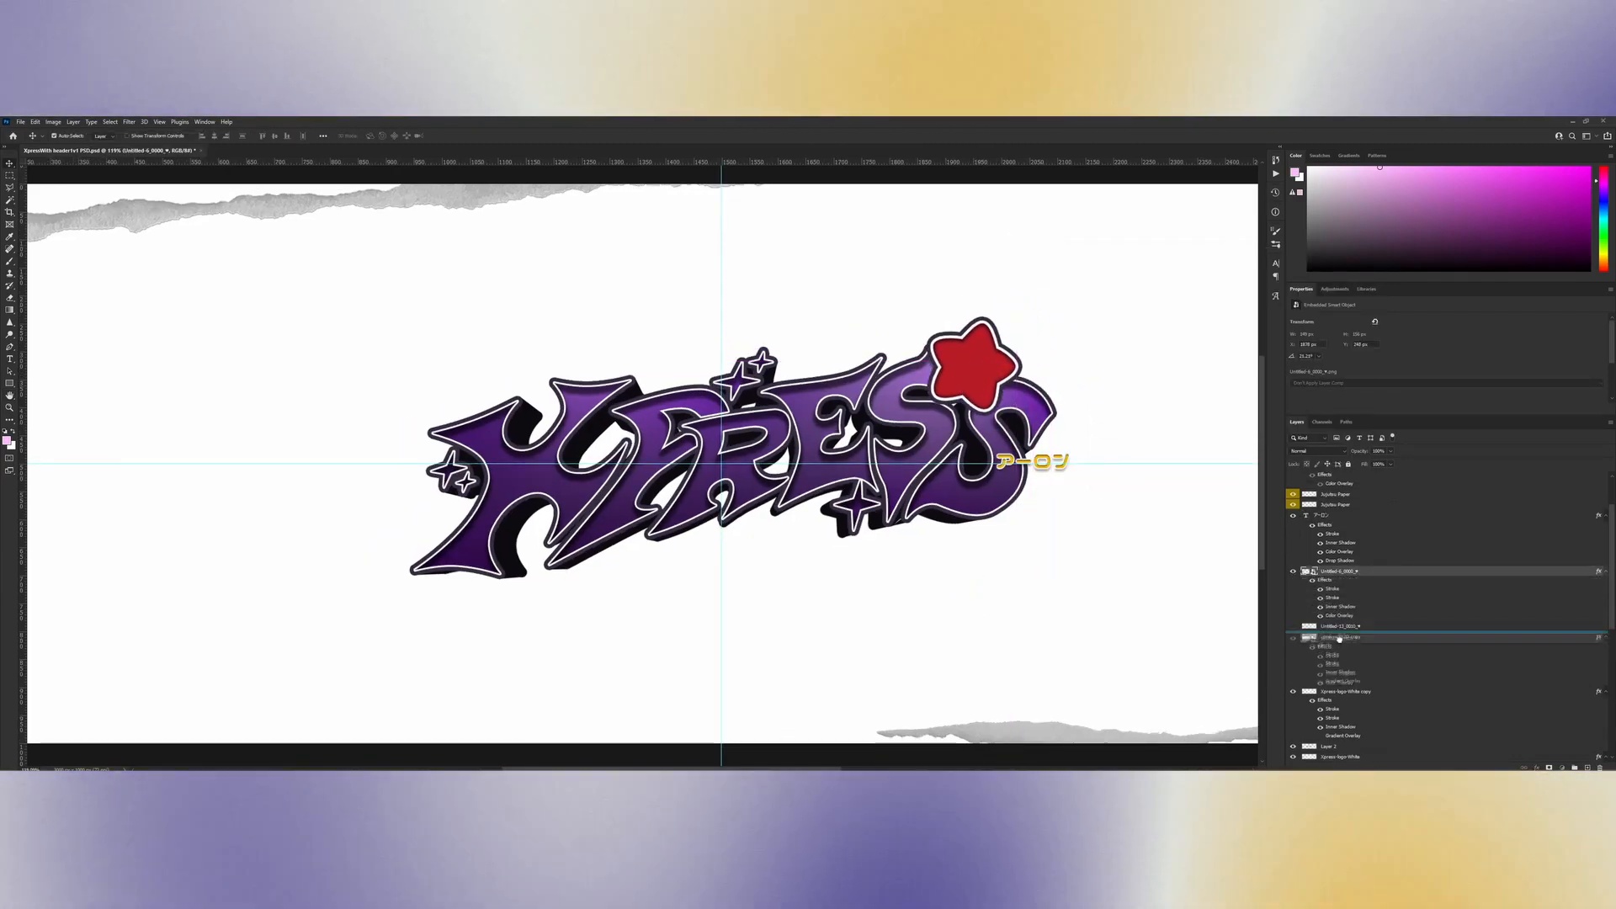
Step: Place the red star layer beneath the logo, rotate and resize it, and position a copy under the lettering
{"action": "scroll", "scroll_direction": "down", "scroll_amount": 3}
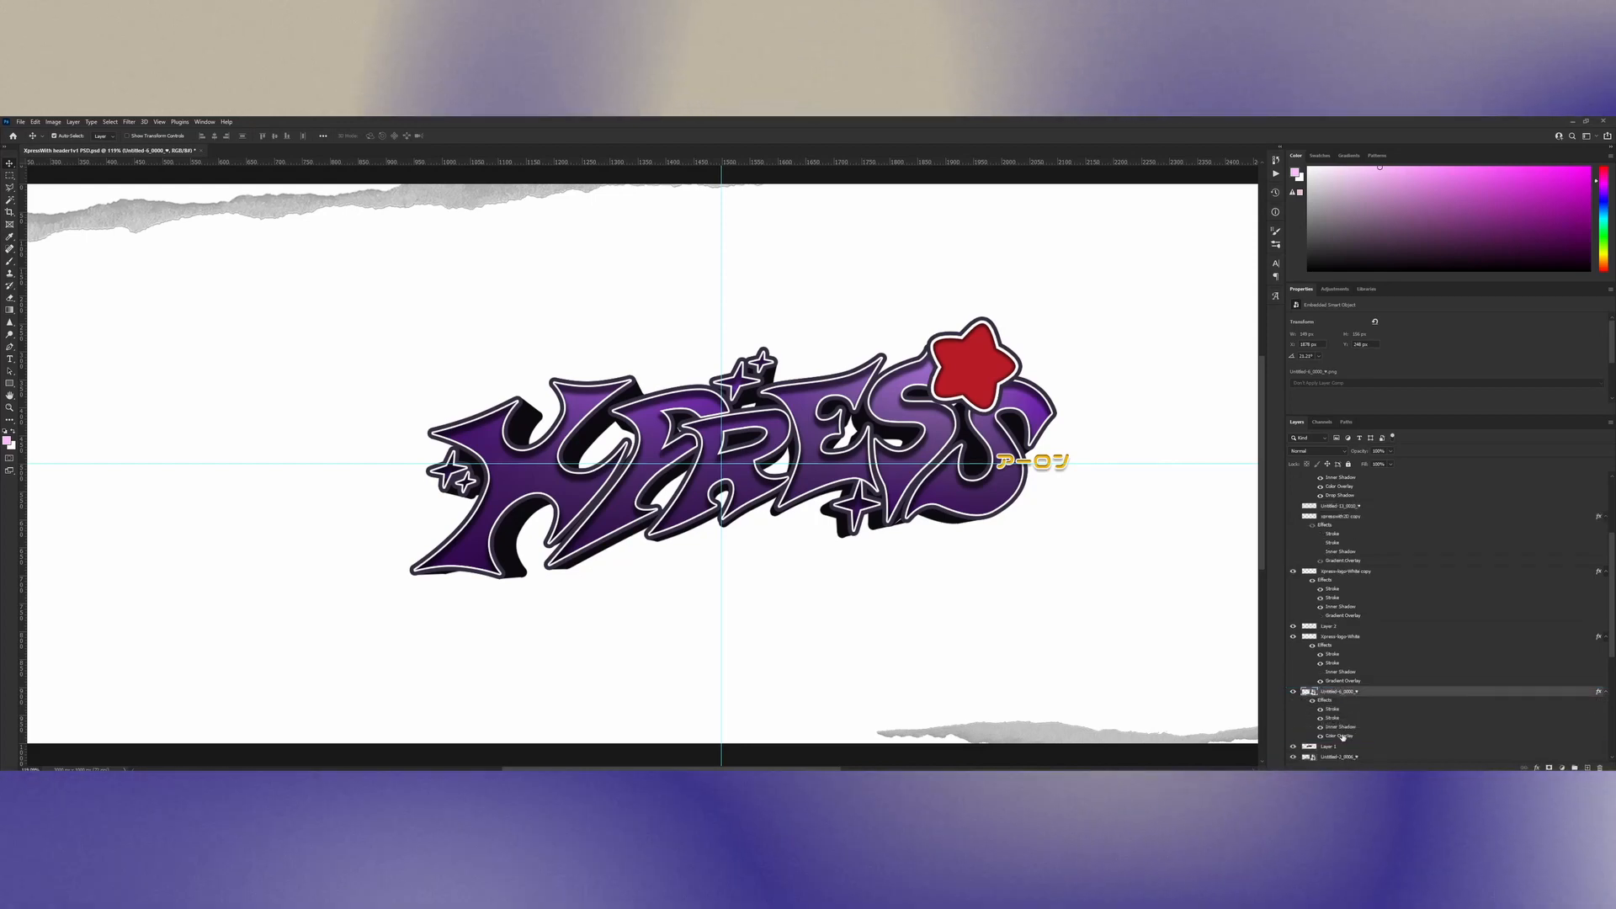
{"action": "left_click_drag", "start_coordinate": [964, 366], "coordinate": [654, 561]}
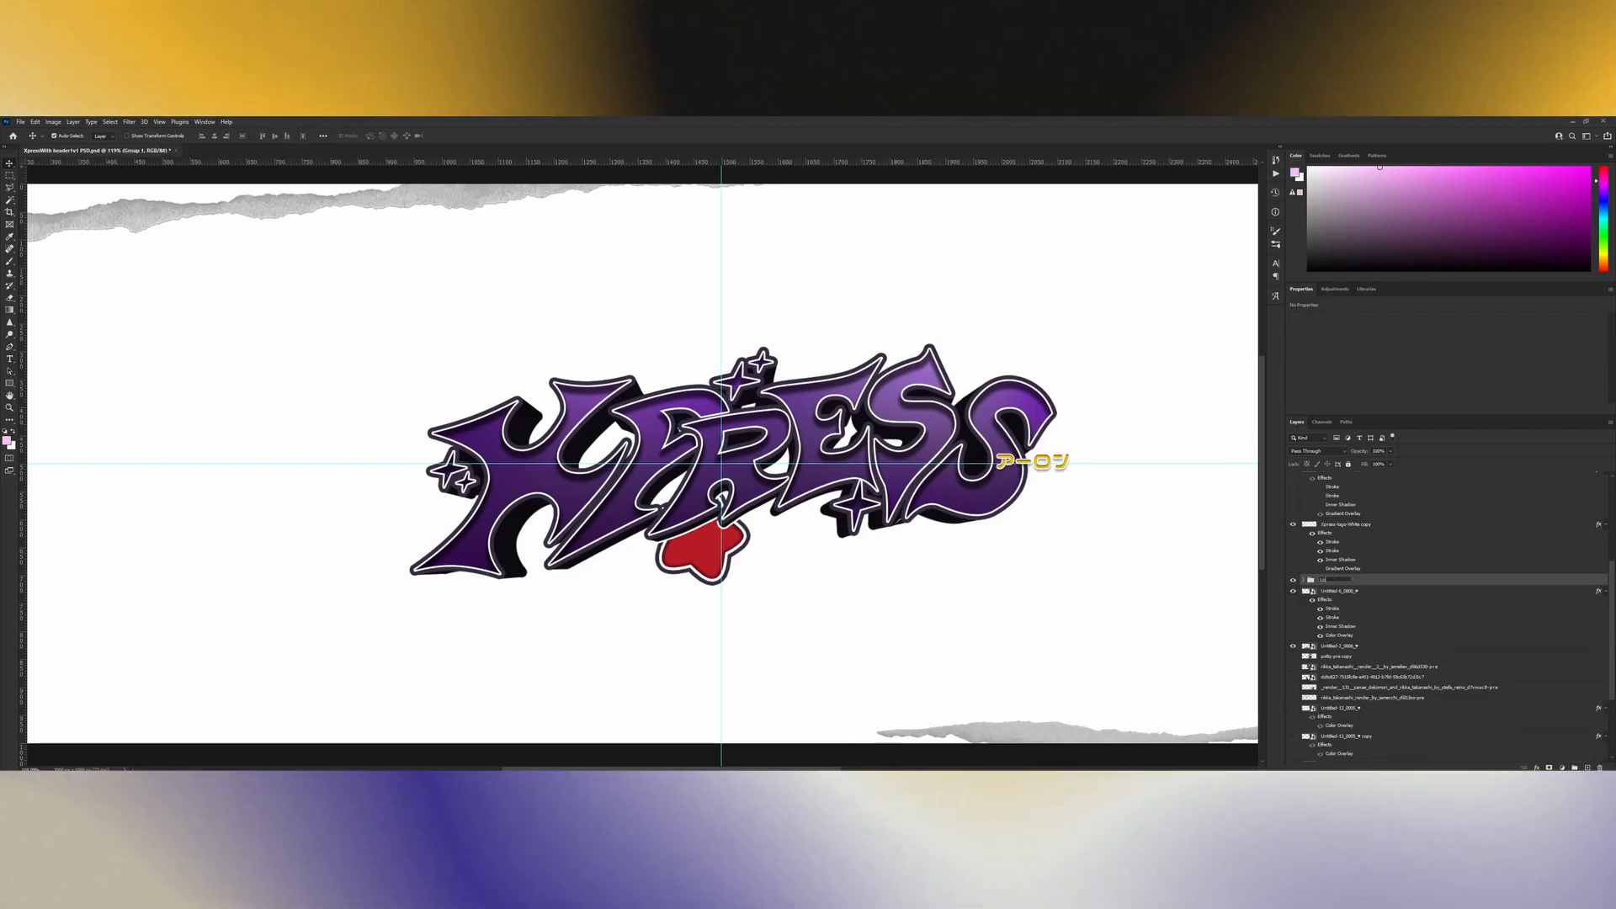
{"action": "left_click", "coordinate": [1340, 591]}
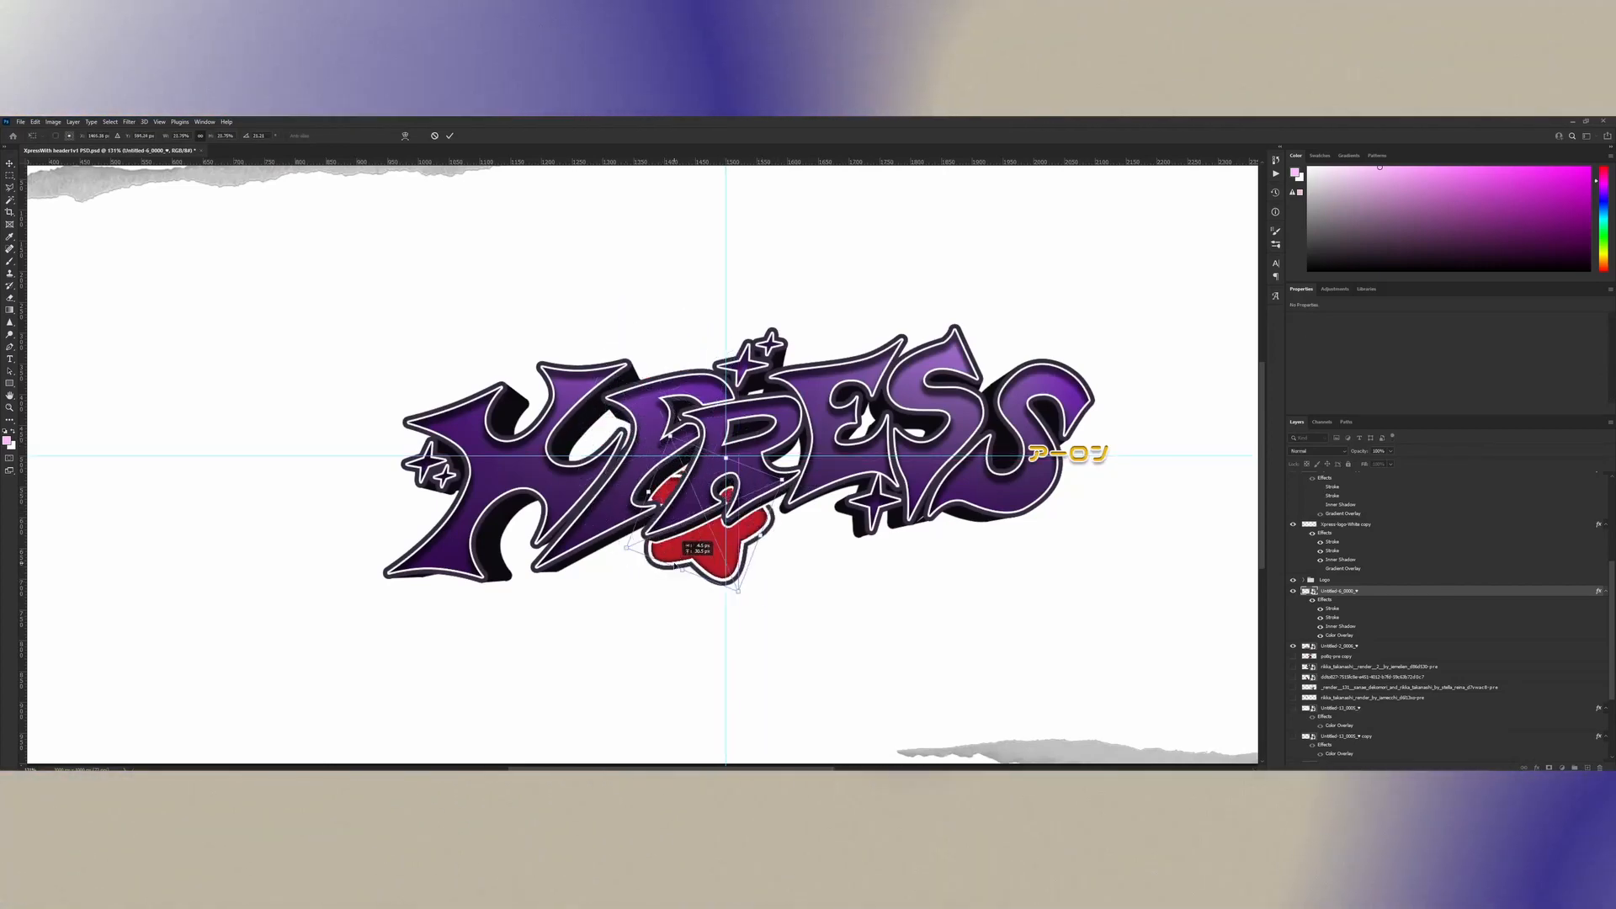
{"action": "left_click_drag", "start_coordinate": [721, 515], "coordinate": [660, 556]}
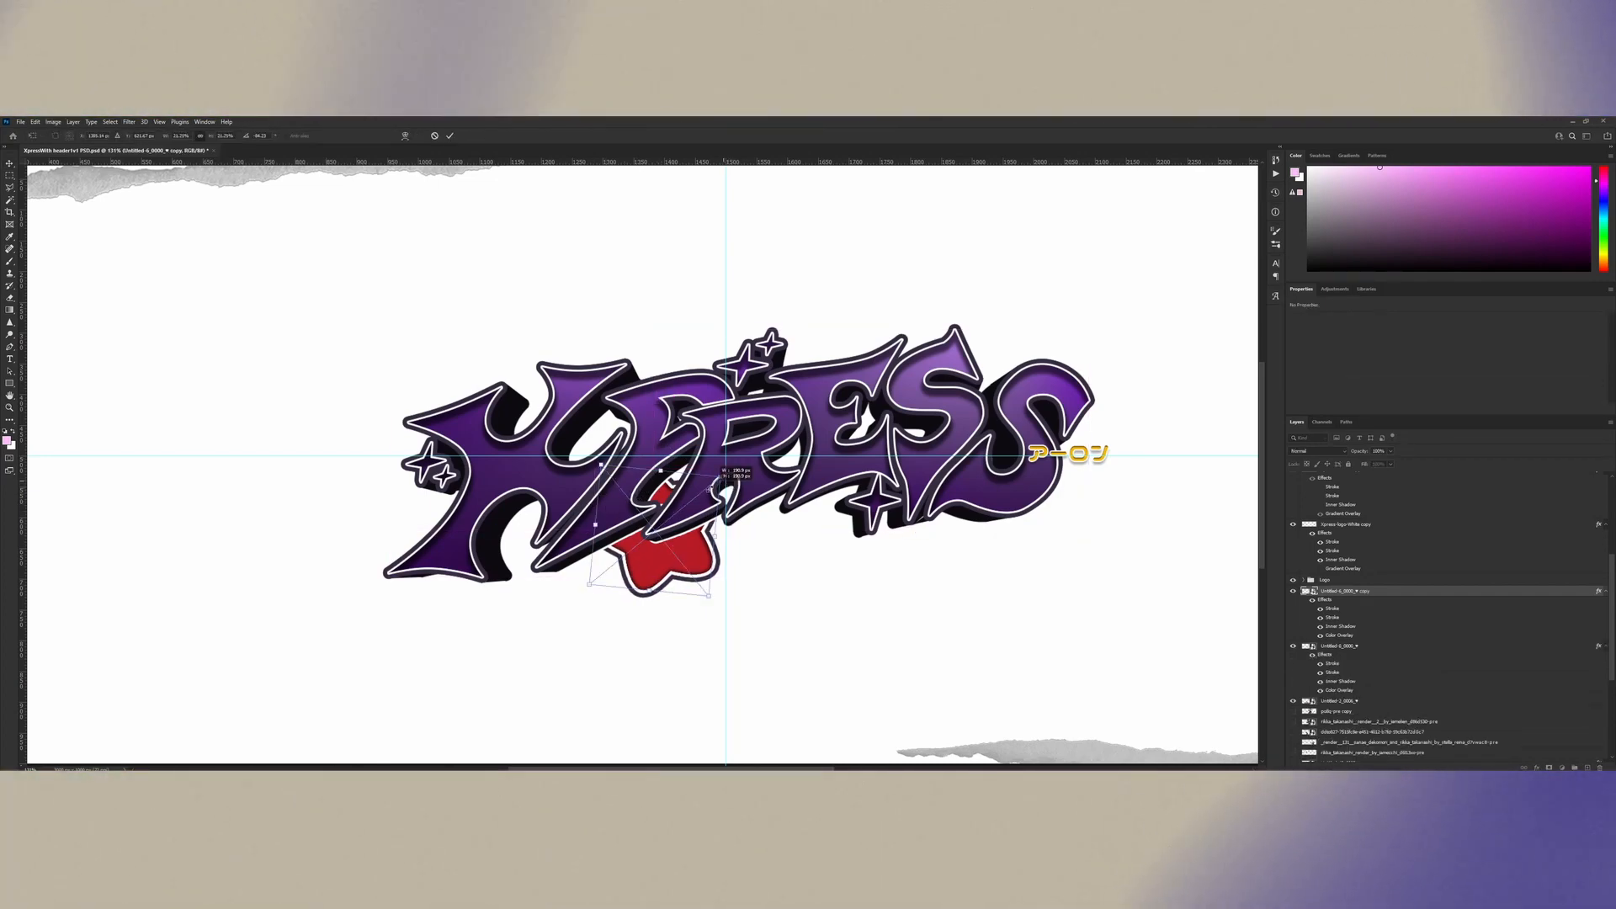
{"action": "left_click_drag", "start_coordinate": [649, 526], "coordinate": [876, 340]}
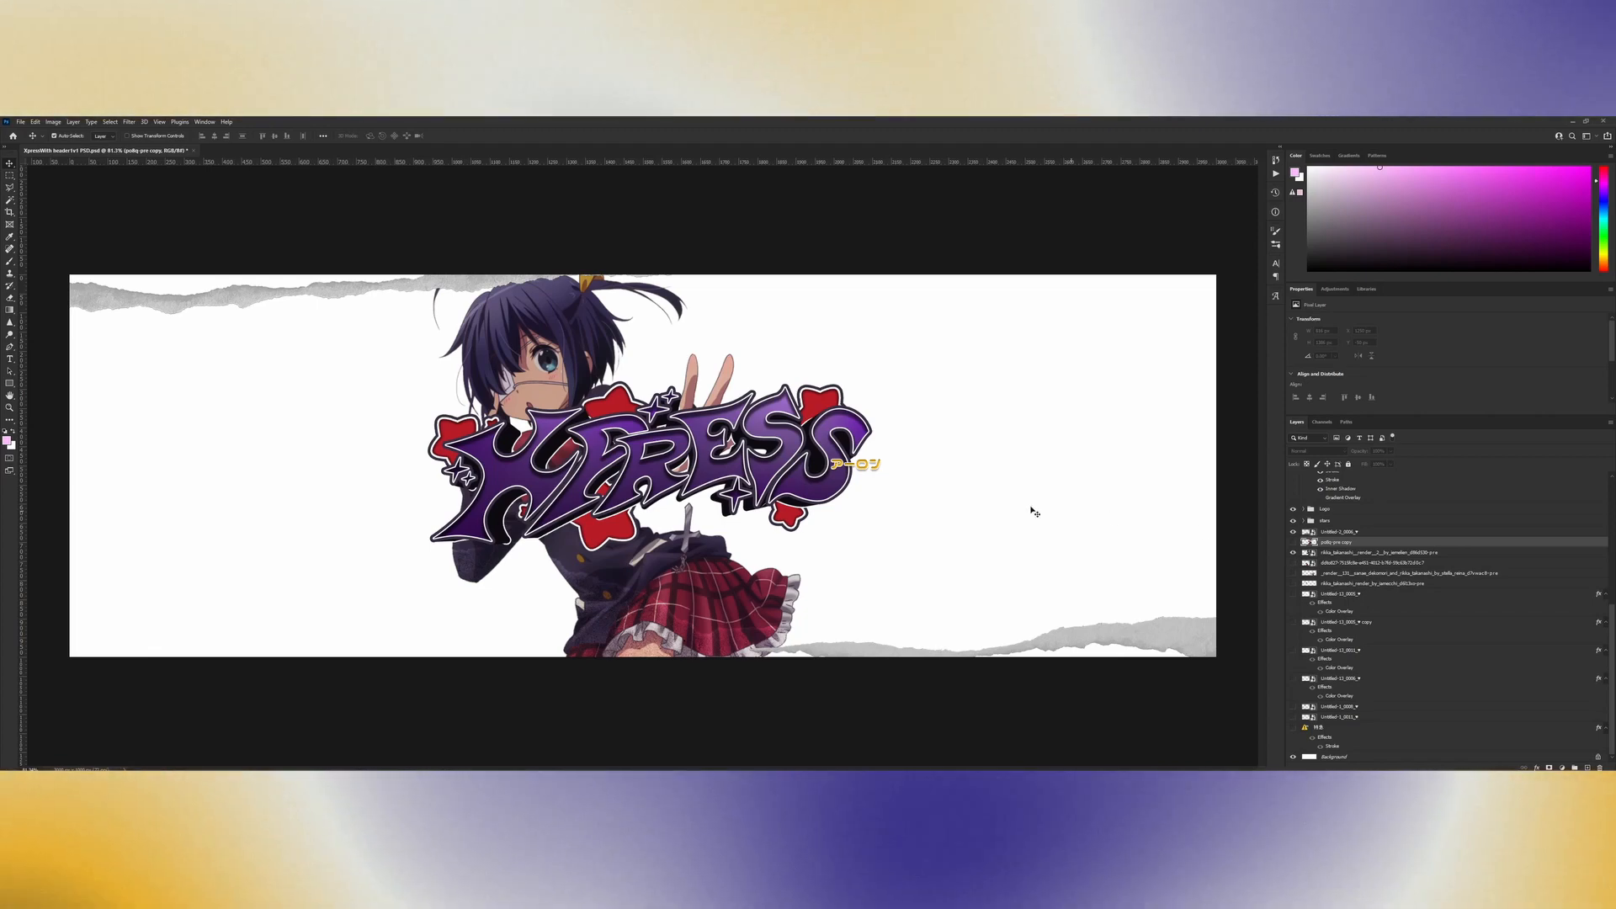
{"action": "mouse_move", "coordinate": [1227, 491]}
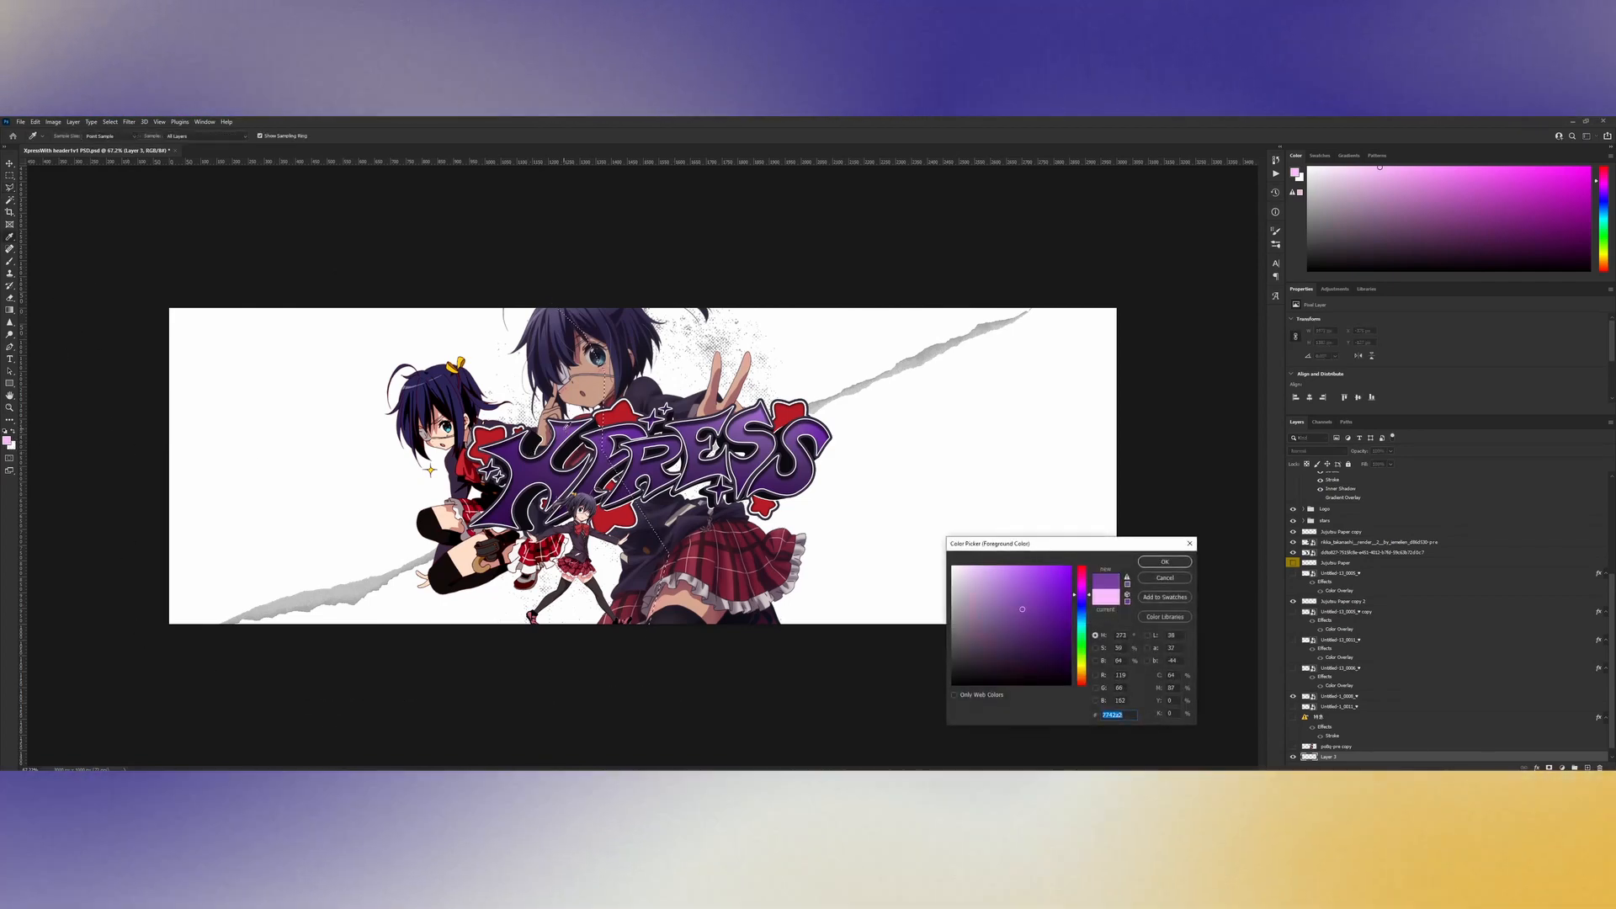
Step: Paint the left background with light purple, then switch the painting colour to red
{"action": "left_click", "coordinate": [1164, 562]}
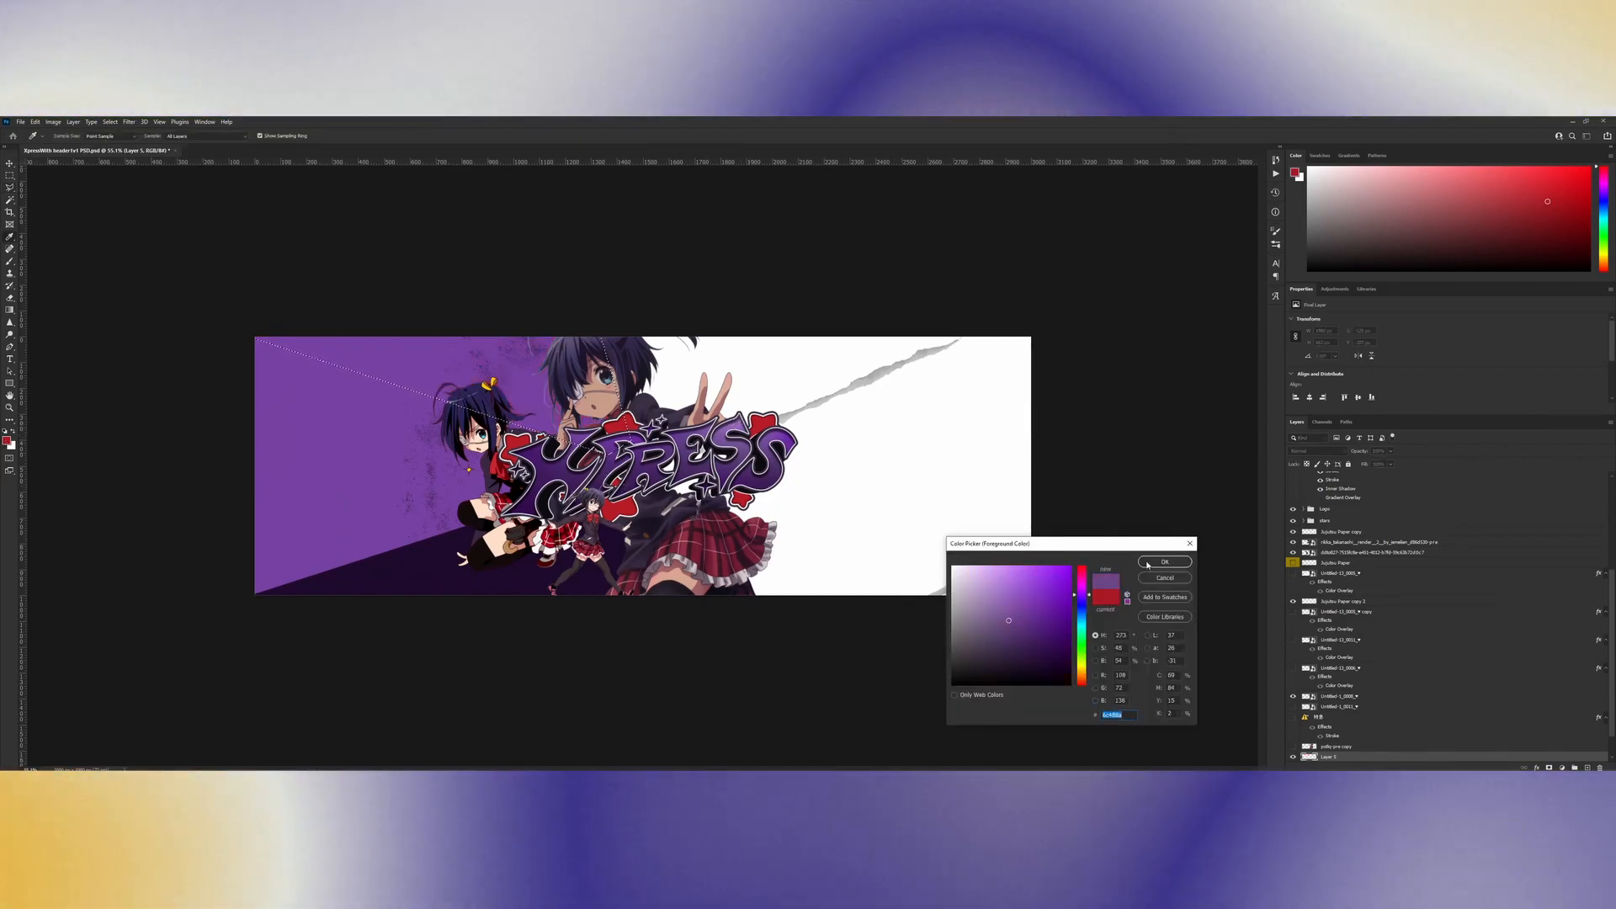
{"action": "left_click", "coordinate": [1164, 560]}
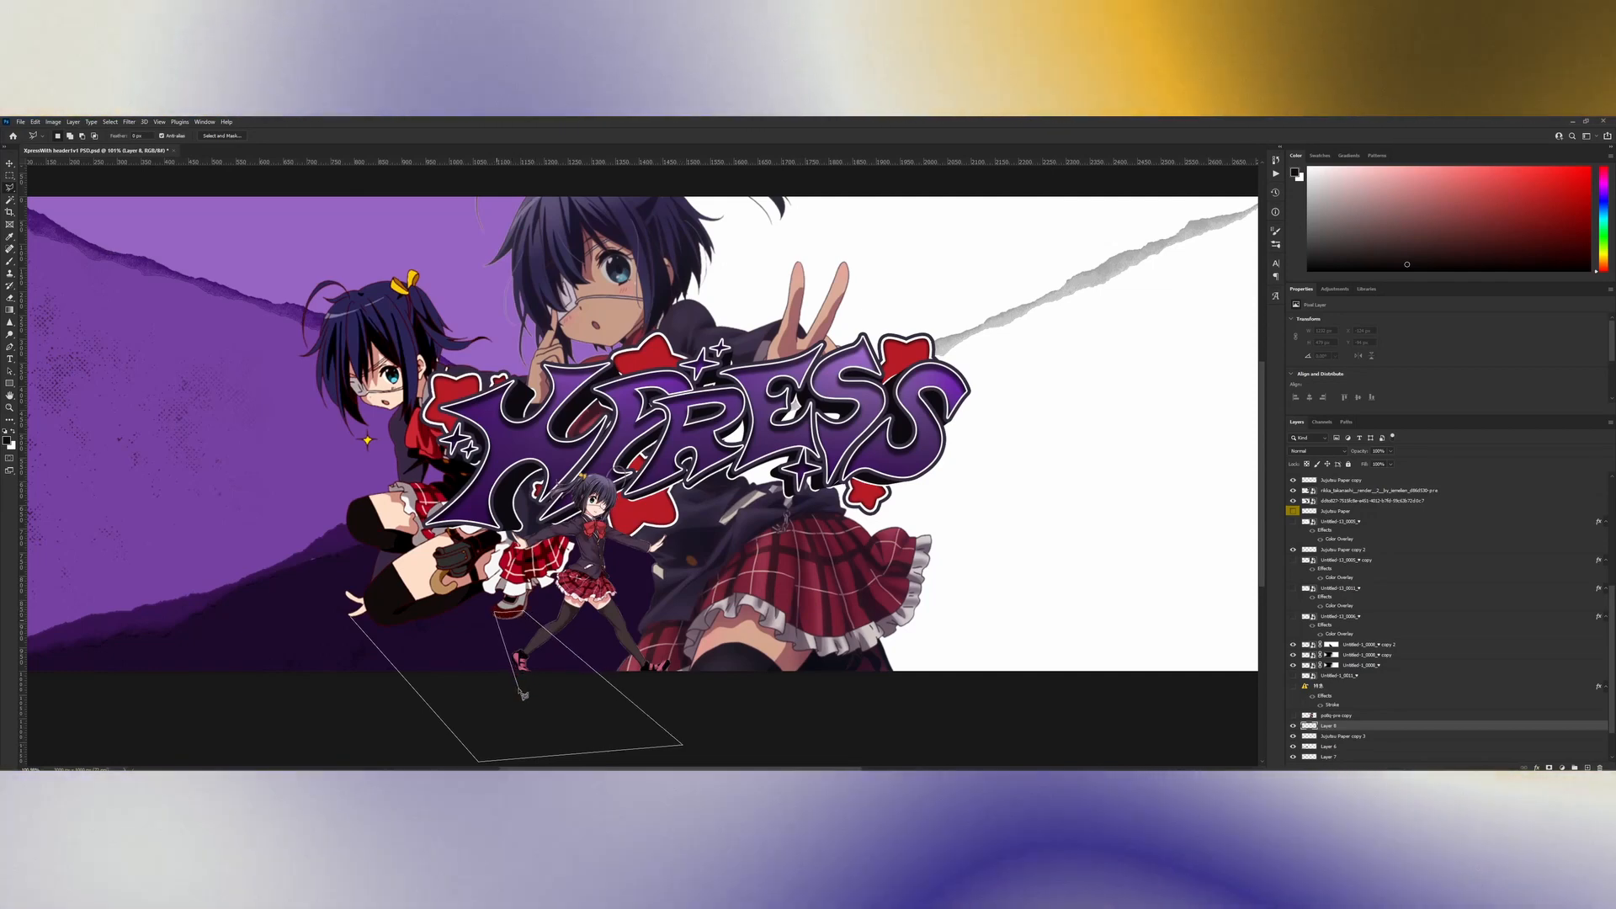
Step: Add a corner point to the Polygonal Lasso outline near the bottom left
{"action": "left_click", "coordinate": [129, 121]}
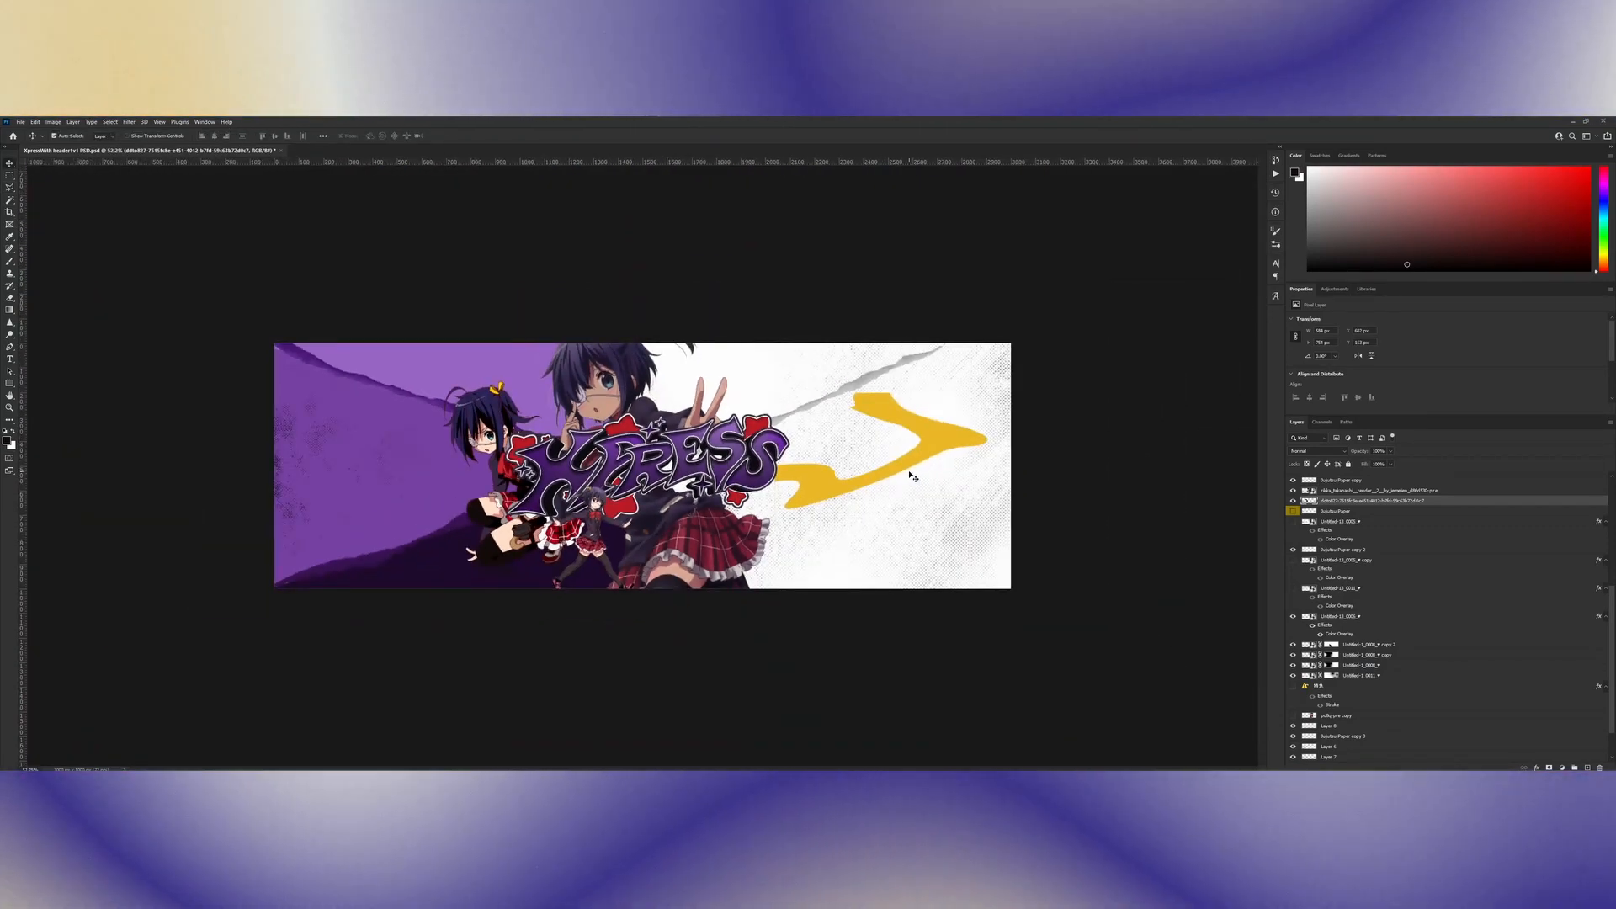
Step: Give the brushstroke shape layer a purple Gradient Overlay and apply the style
{"action": "left_click", "coordinate": [1340, 616]}
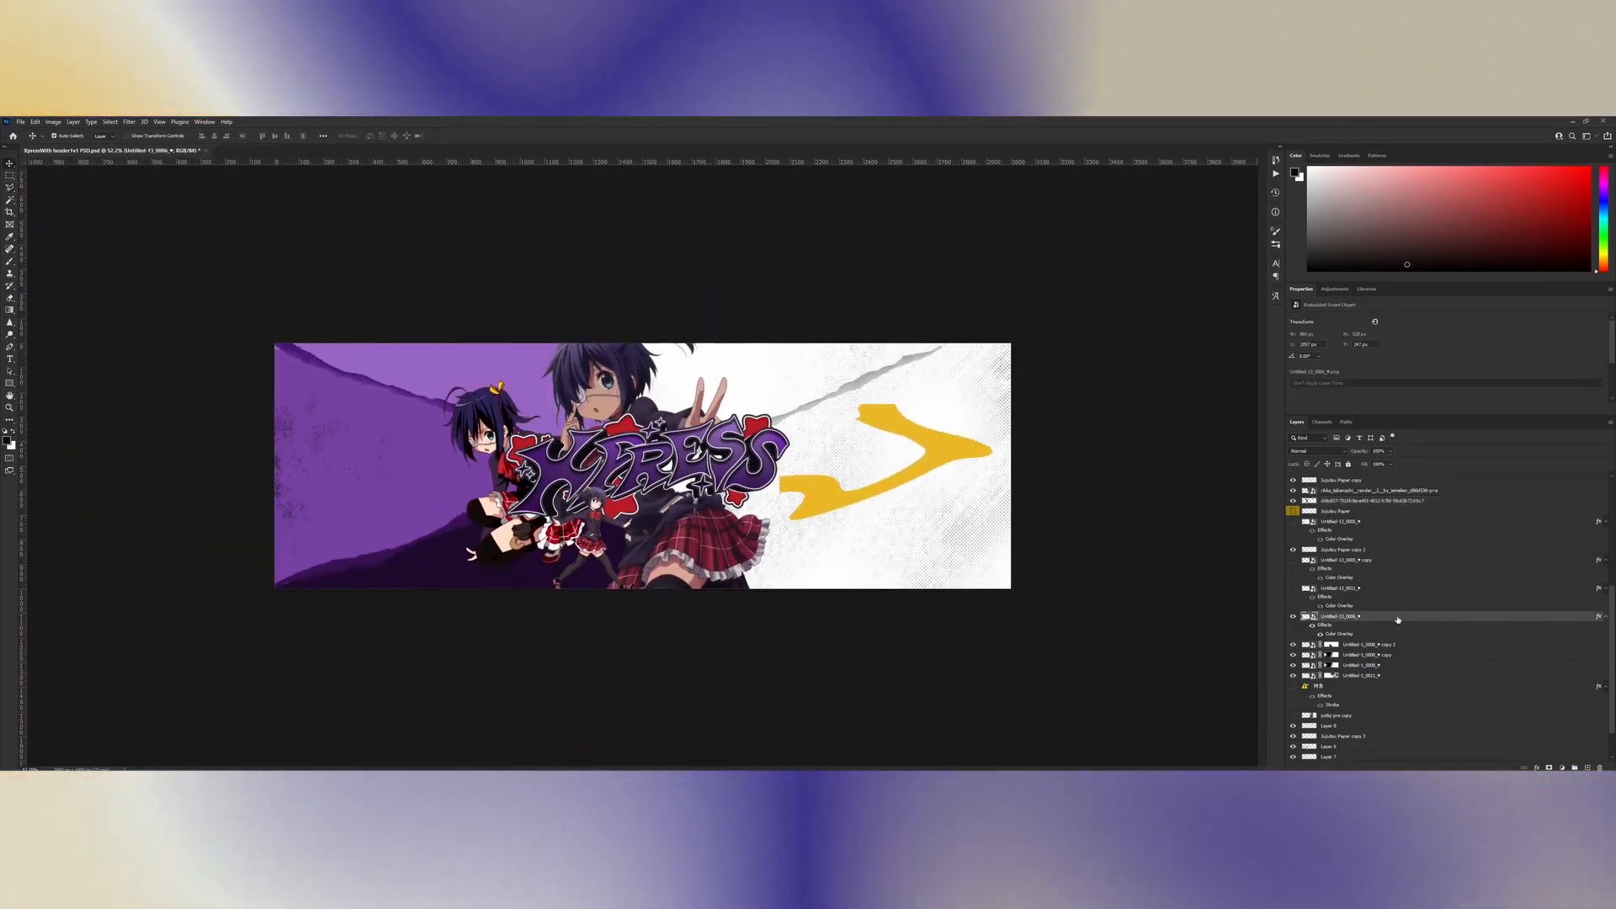
{"action": "double_click", "coordinate": [1339, 624]}
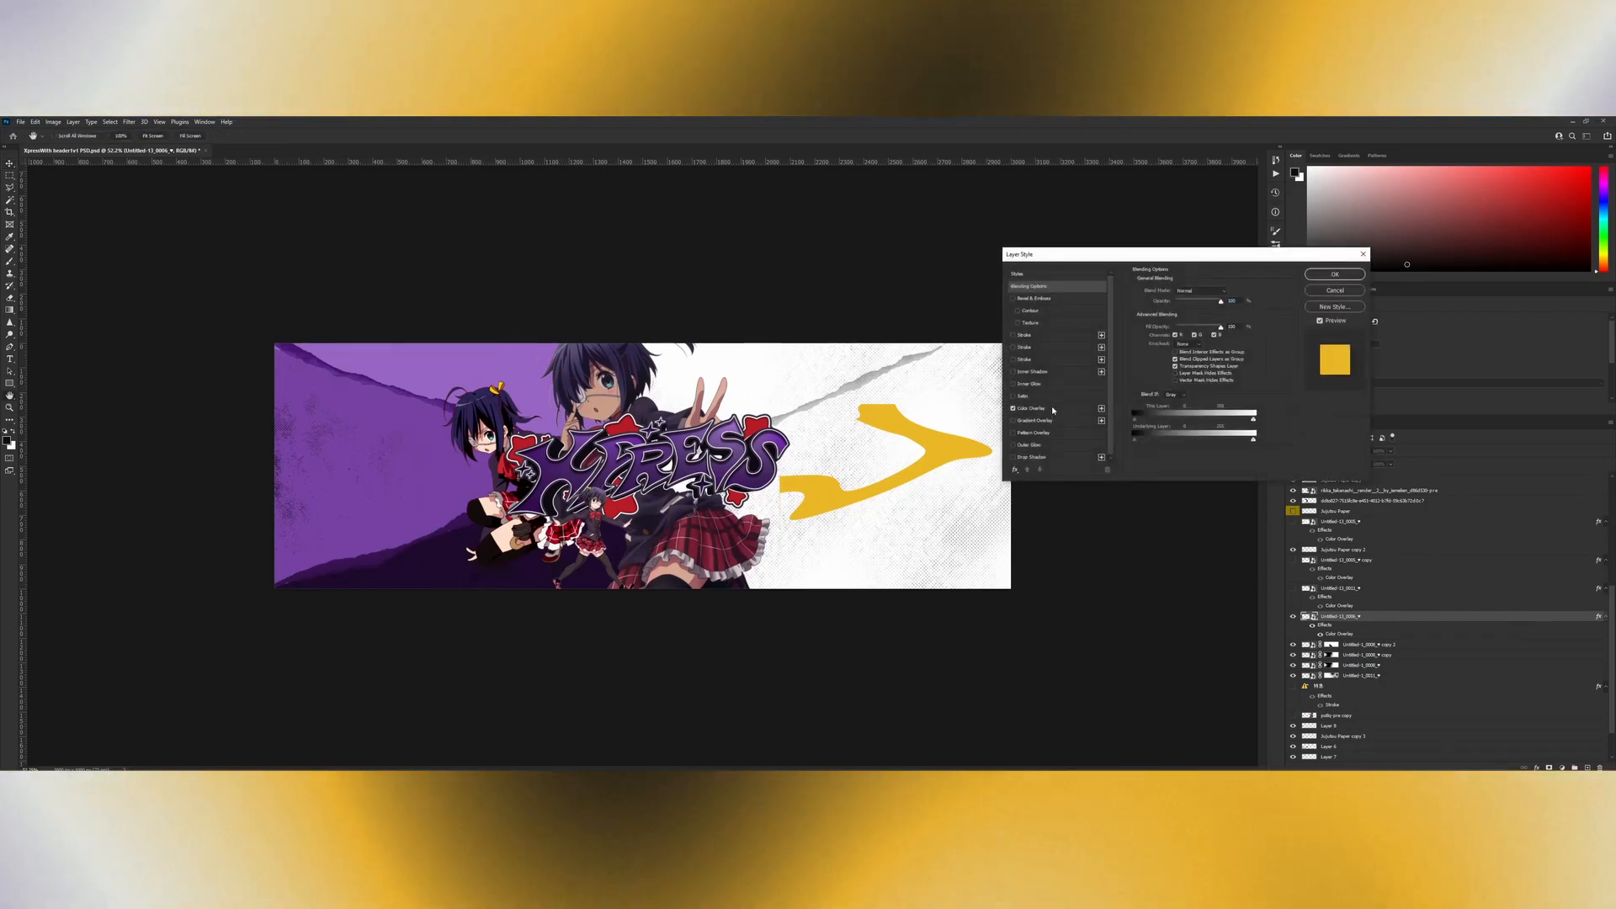
{"action": "left_click", "coordinate": [1034, 419]}
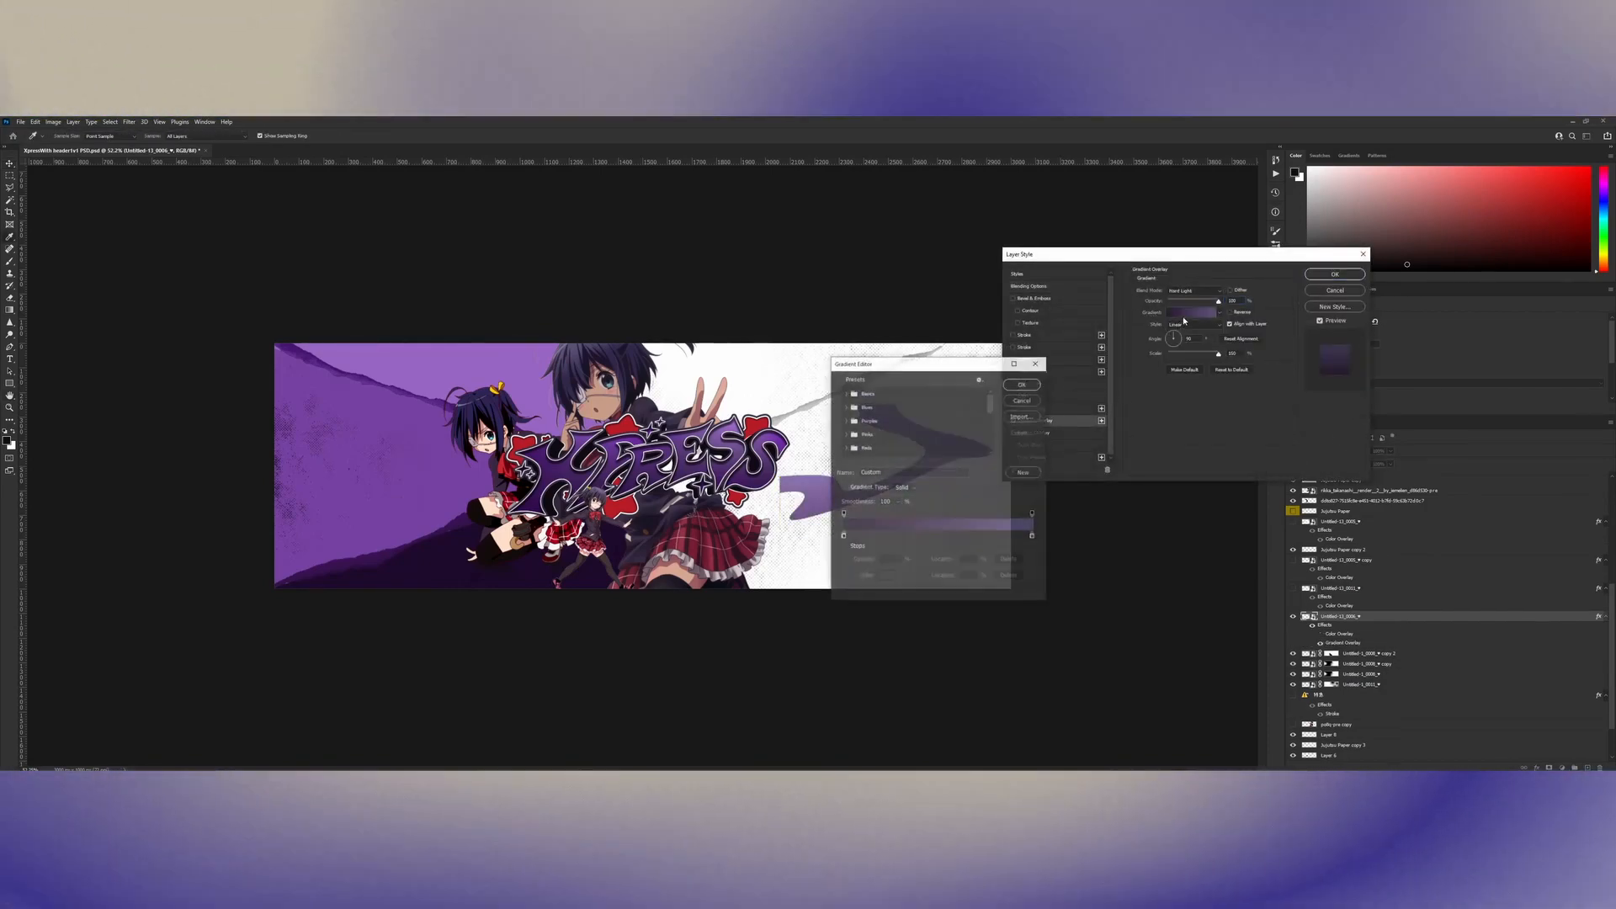
{"action": "left_click", "coordinate": [1020, 384]}
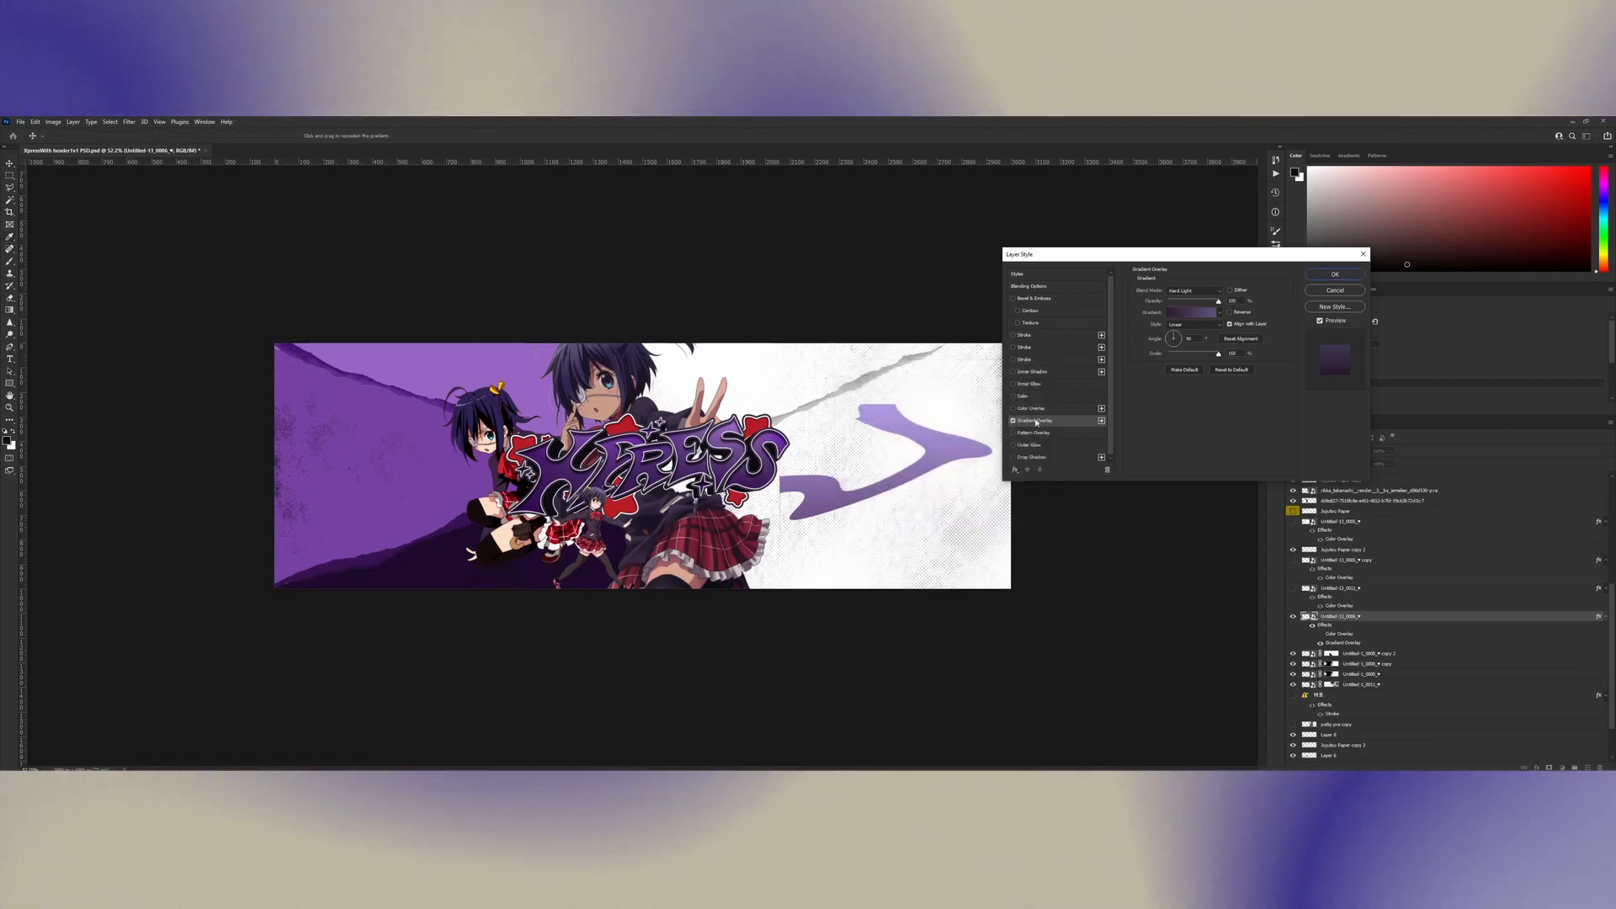
{"action": "left_click", "coordinate": [1335, 273]}
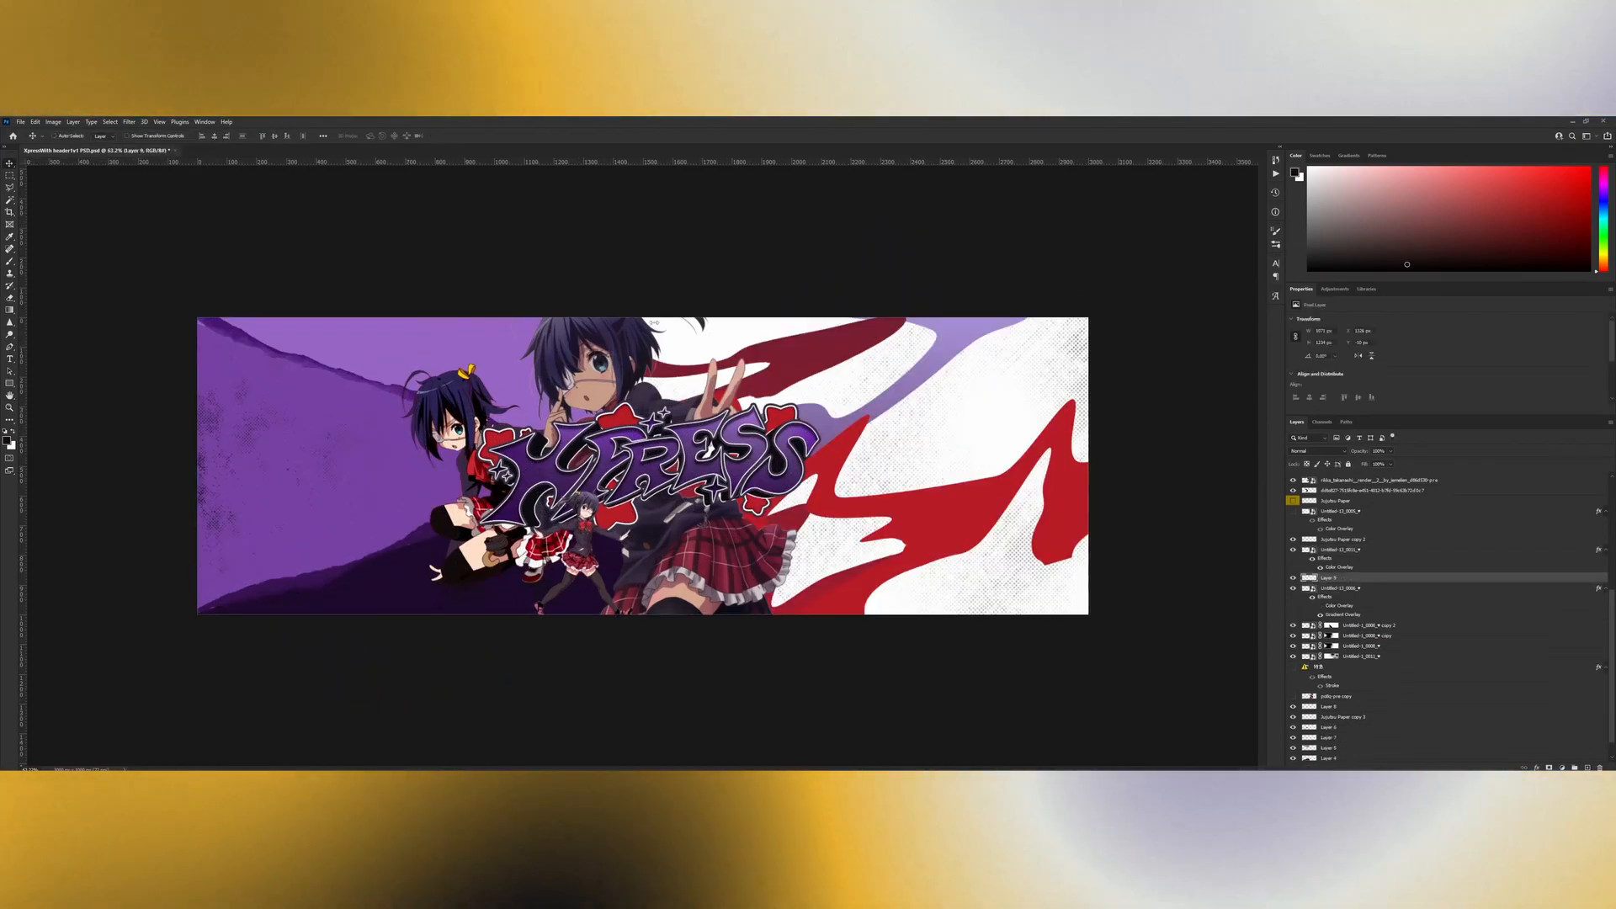
Step: Soften the red brushstroke shape with a Gaussian Blur from the Filter menu
{"action": "left_click", "coordinate": [128, 120]}
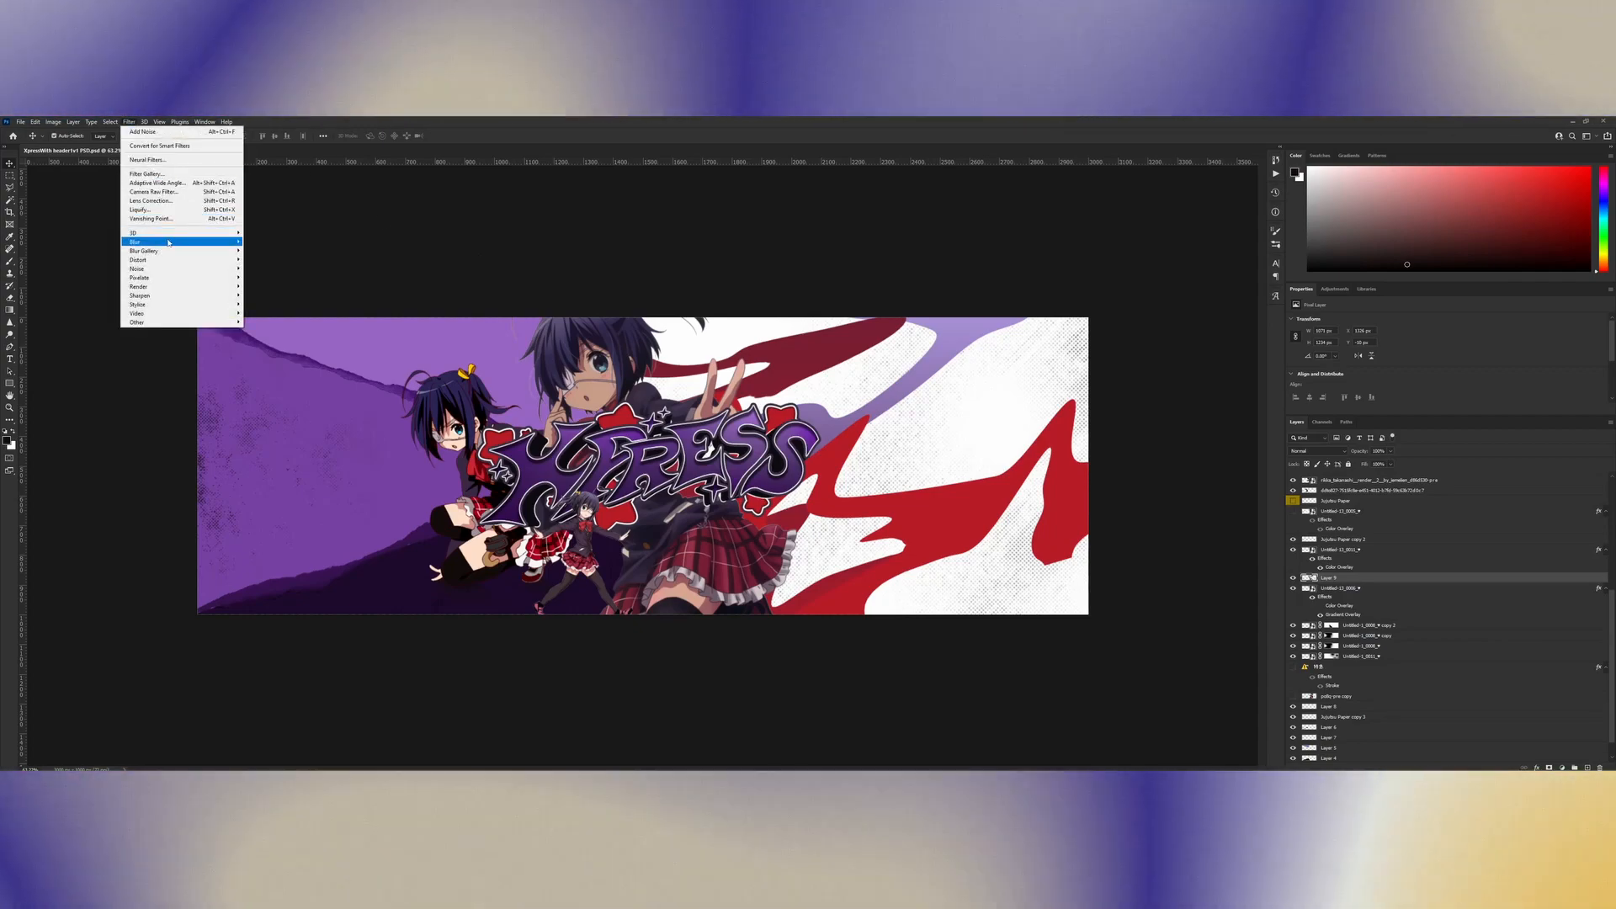
{"action": "left_click", "coordinate": [132, 242]}
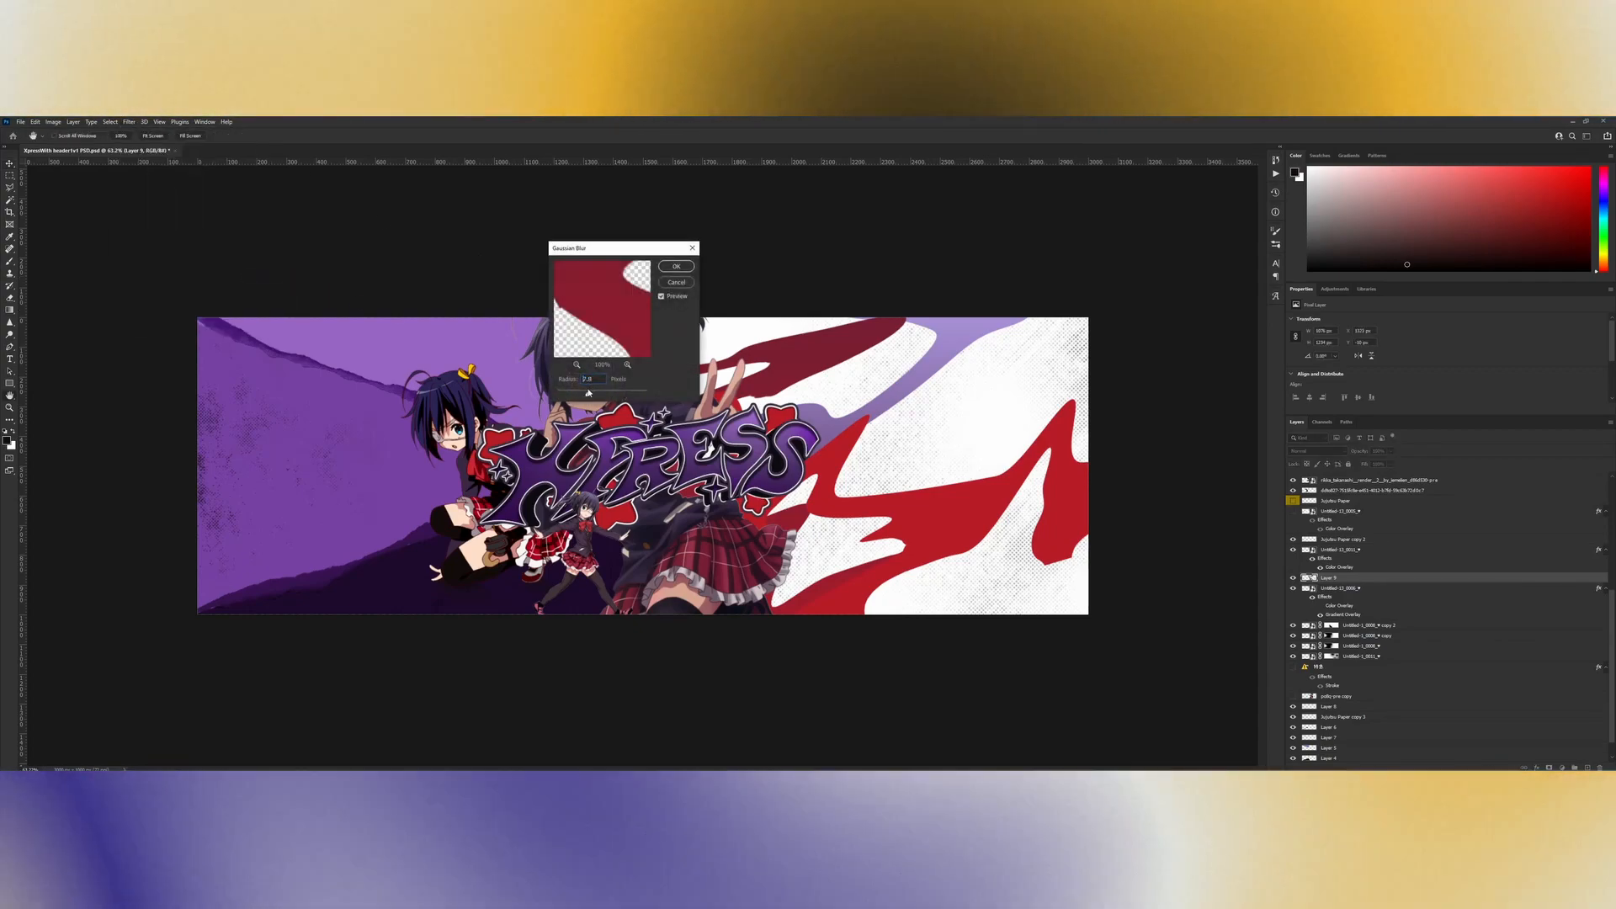
{"action": "left_click", "coordinate": [676, 265]}
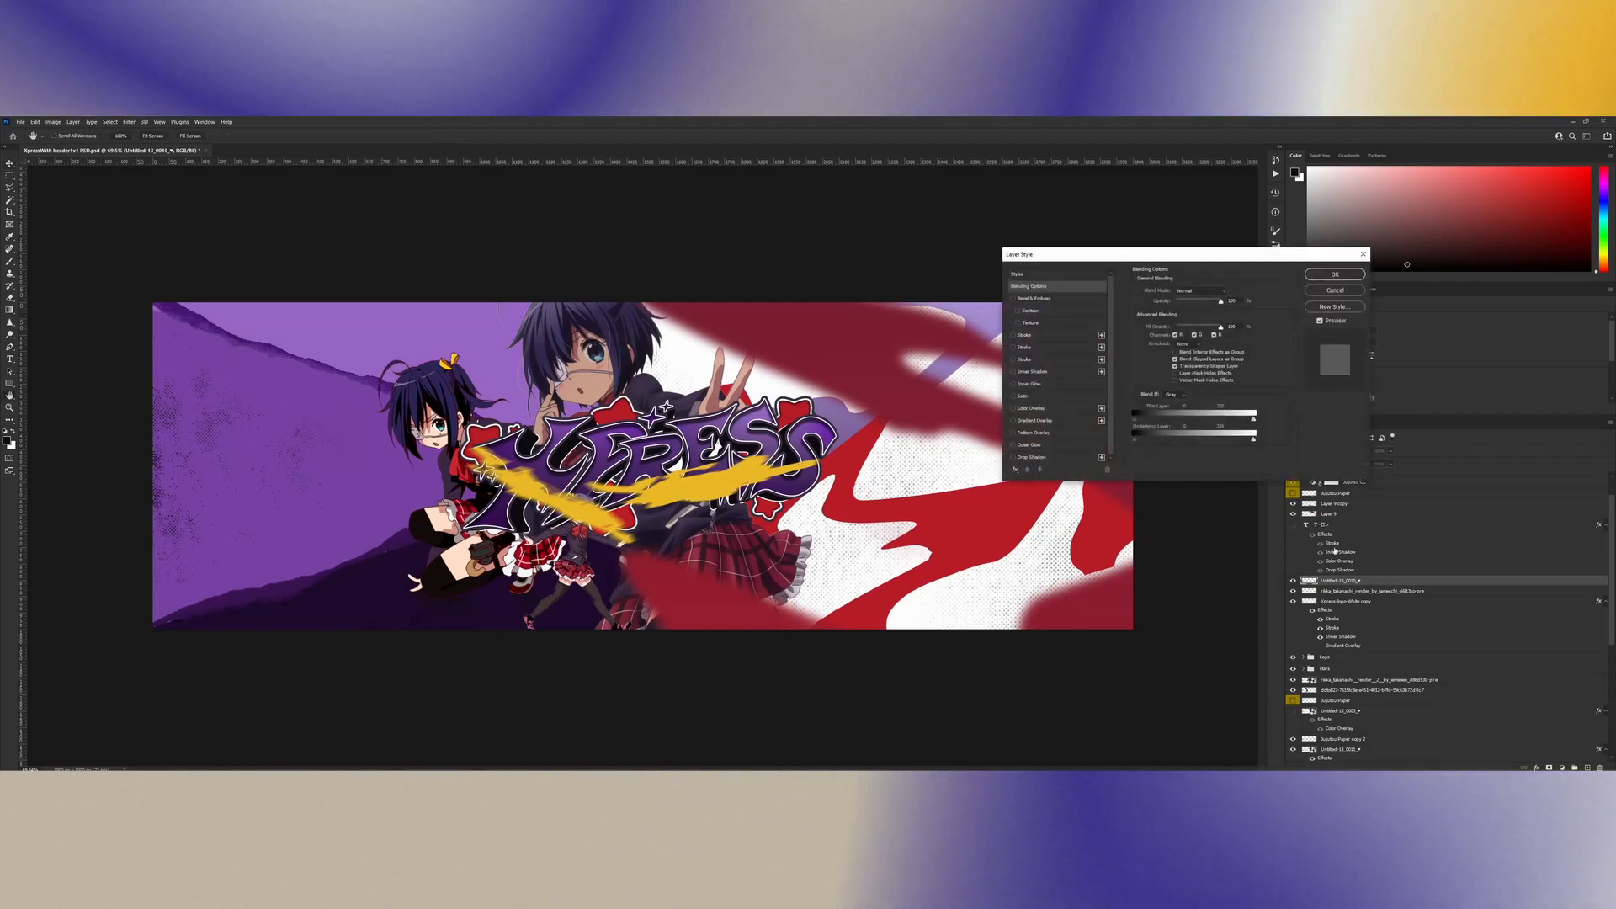
Step: Set the streak's Color Overlay to bright yellow and apply the style
{"action": "left_click", "coordinate": [1032, 409]}
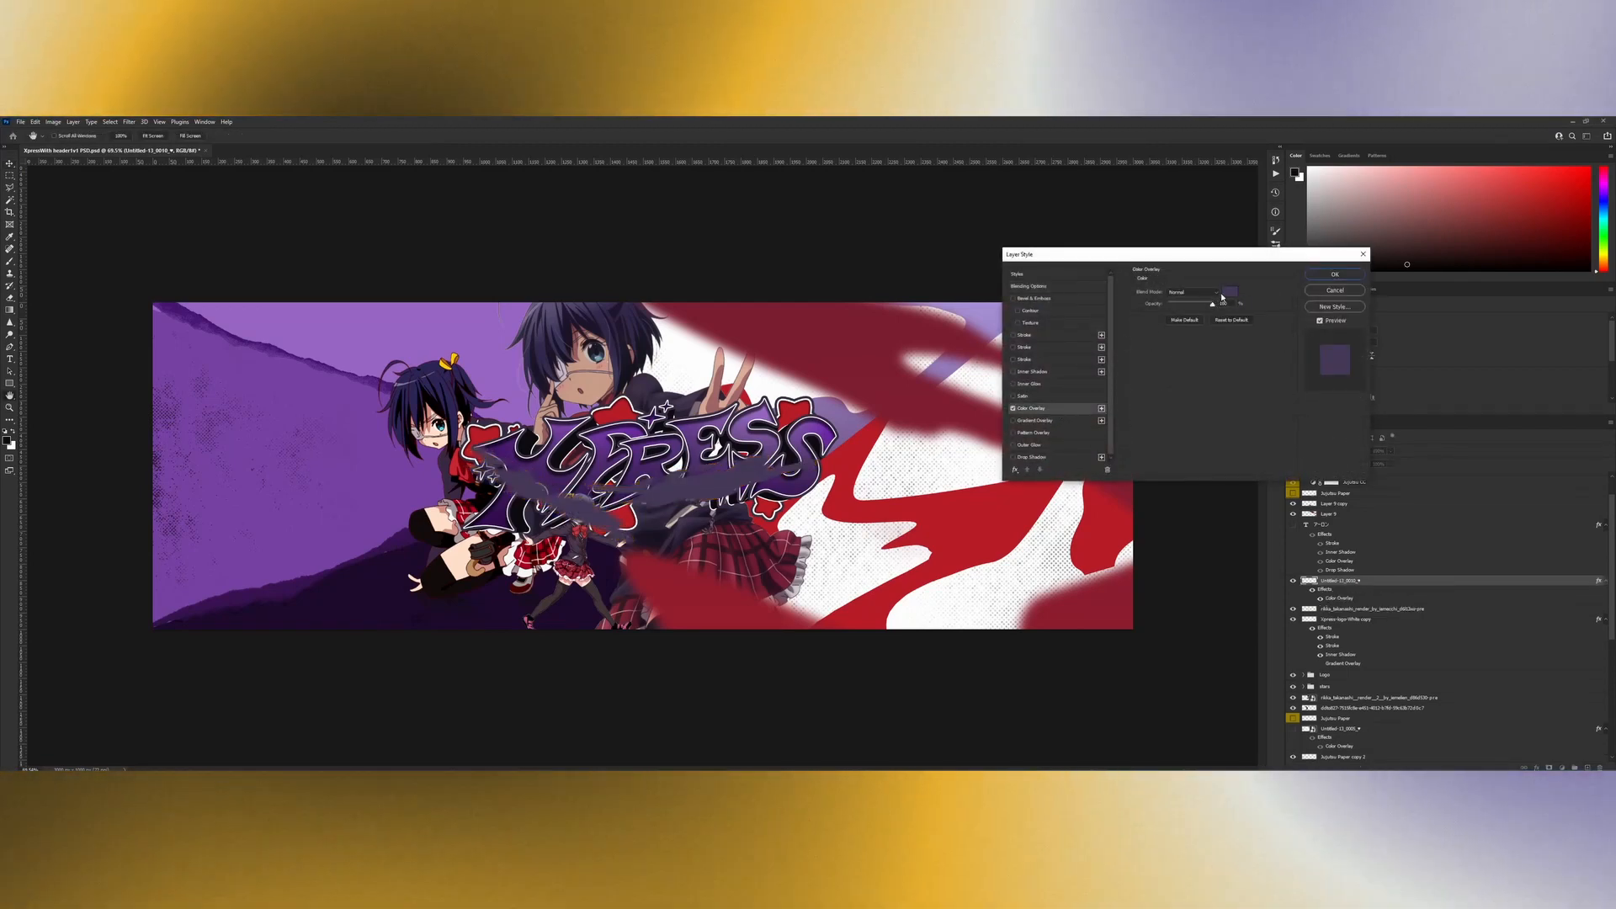
{"action": "left_click", "coordinate": [1230, 292]}
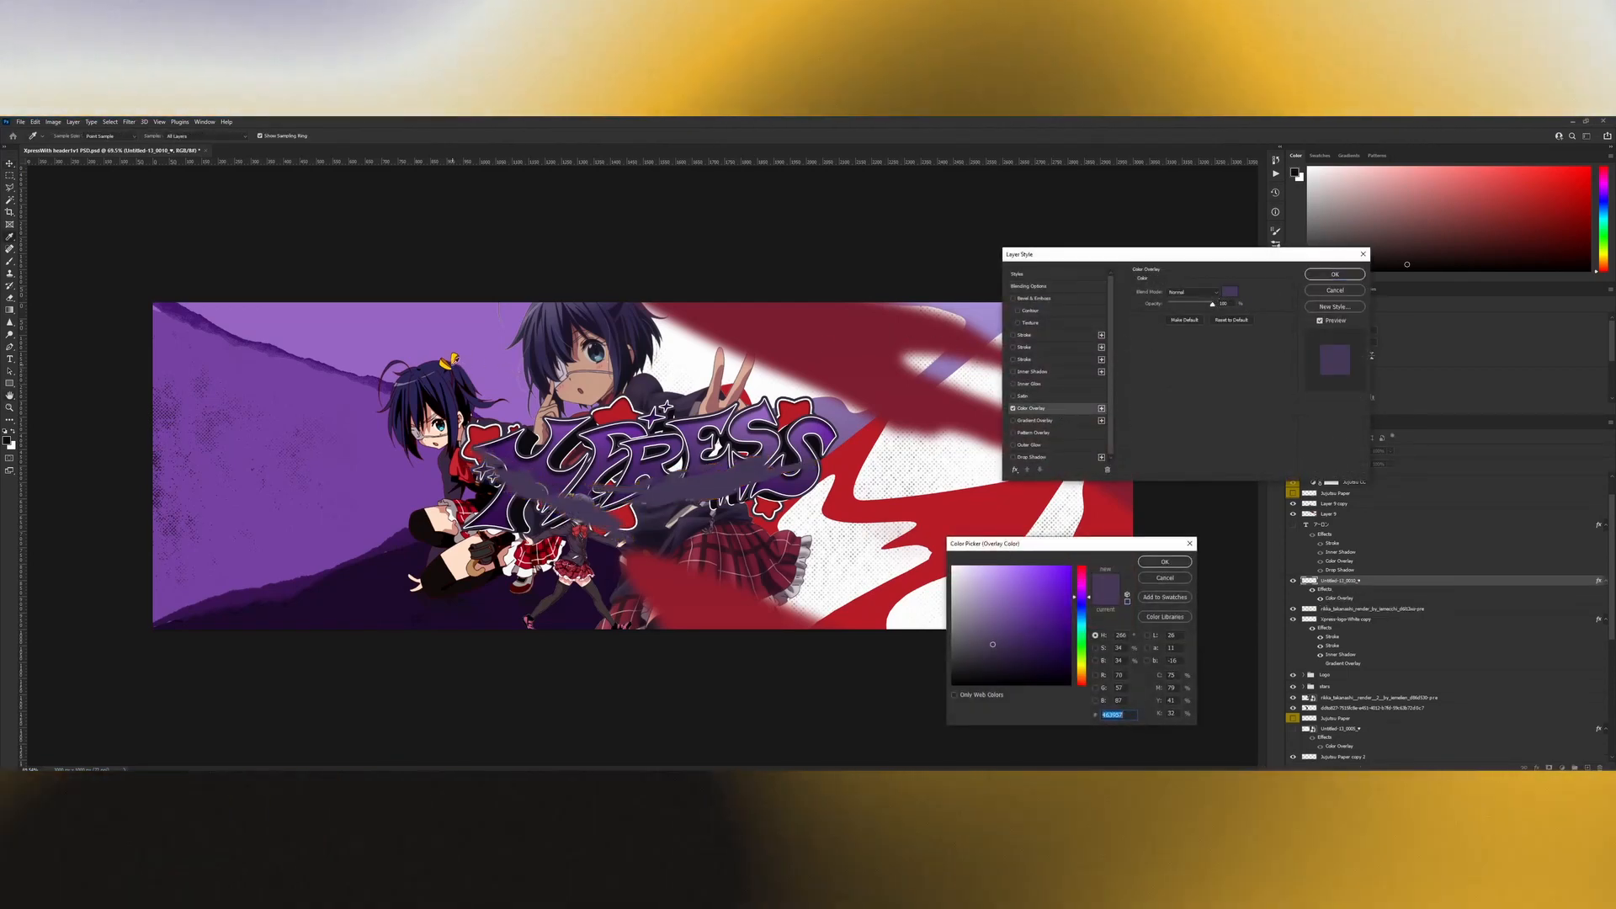
{"action": "left_click", "coordinate": [1063, 570]}
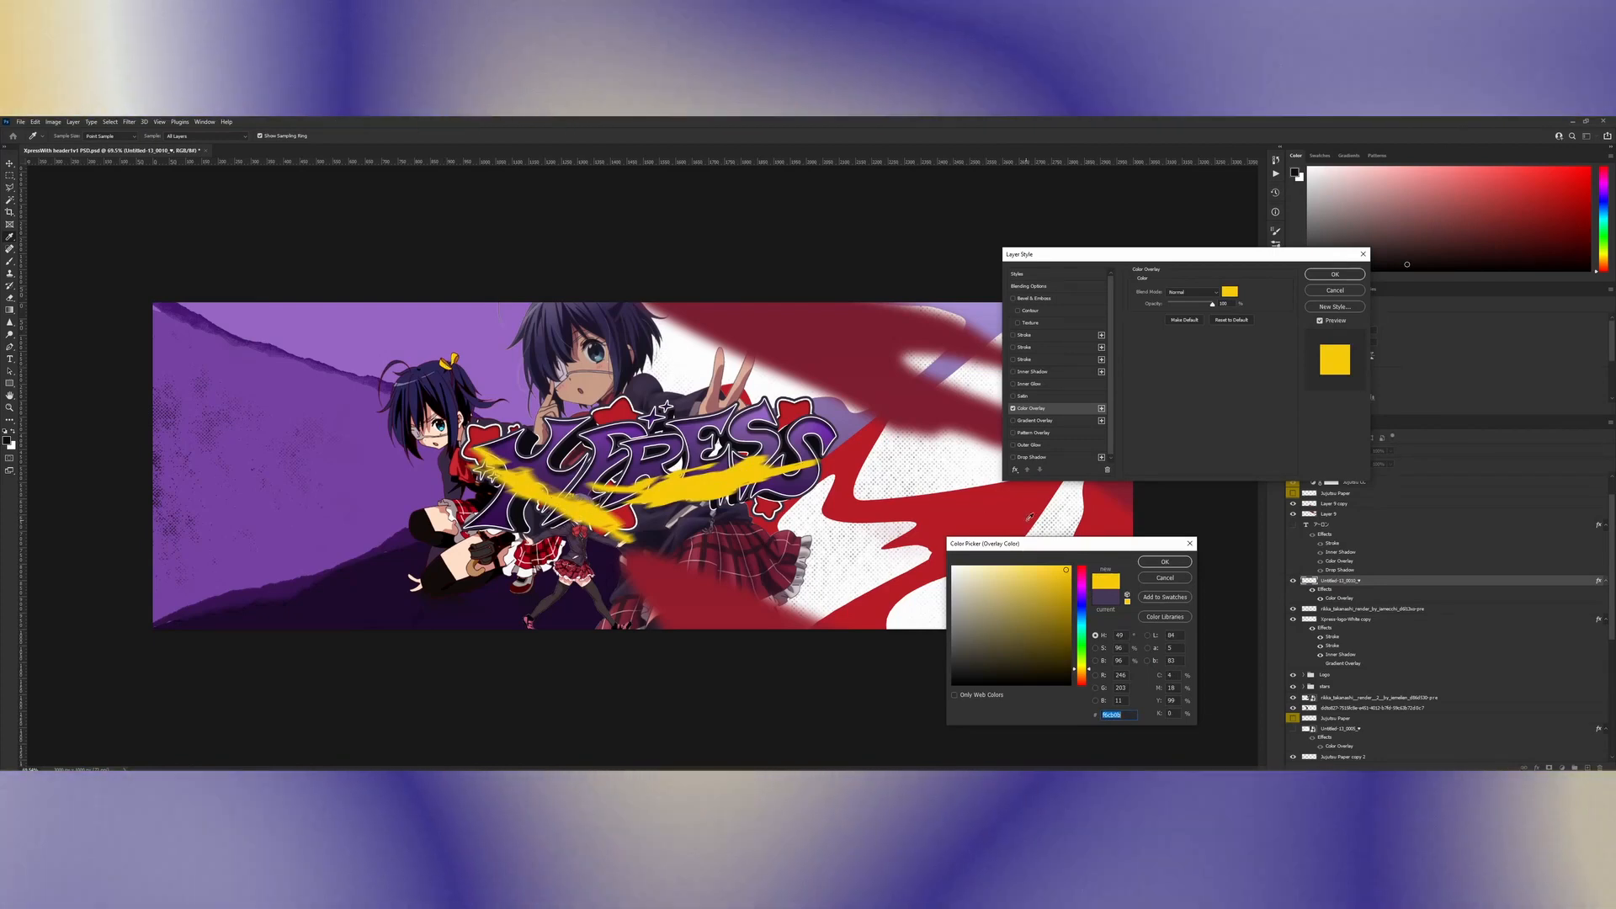
{"action": "left_click", "coordinate": [1164, 561]}
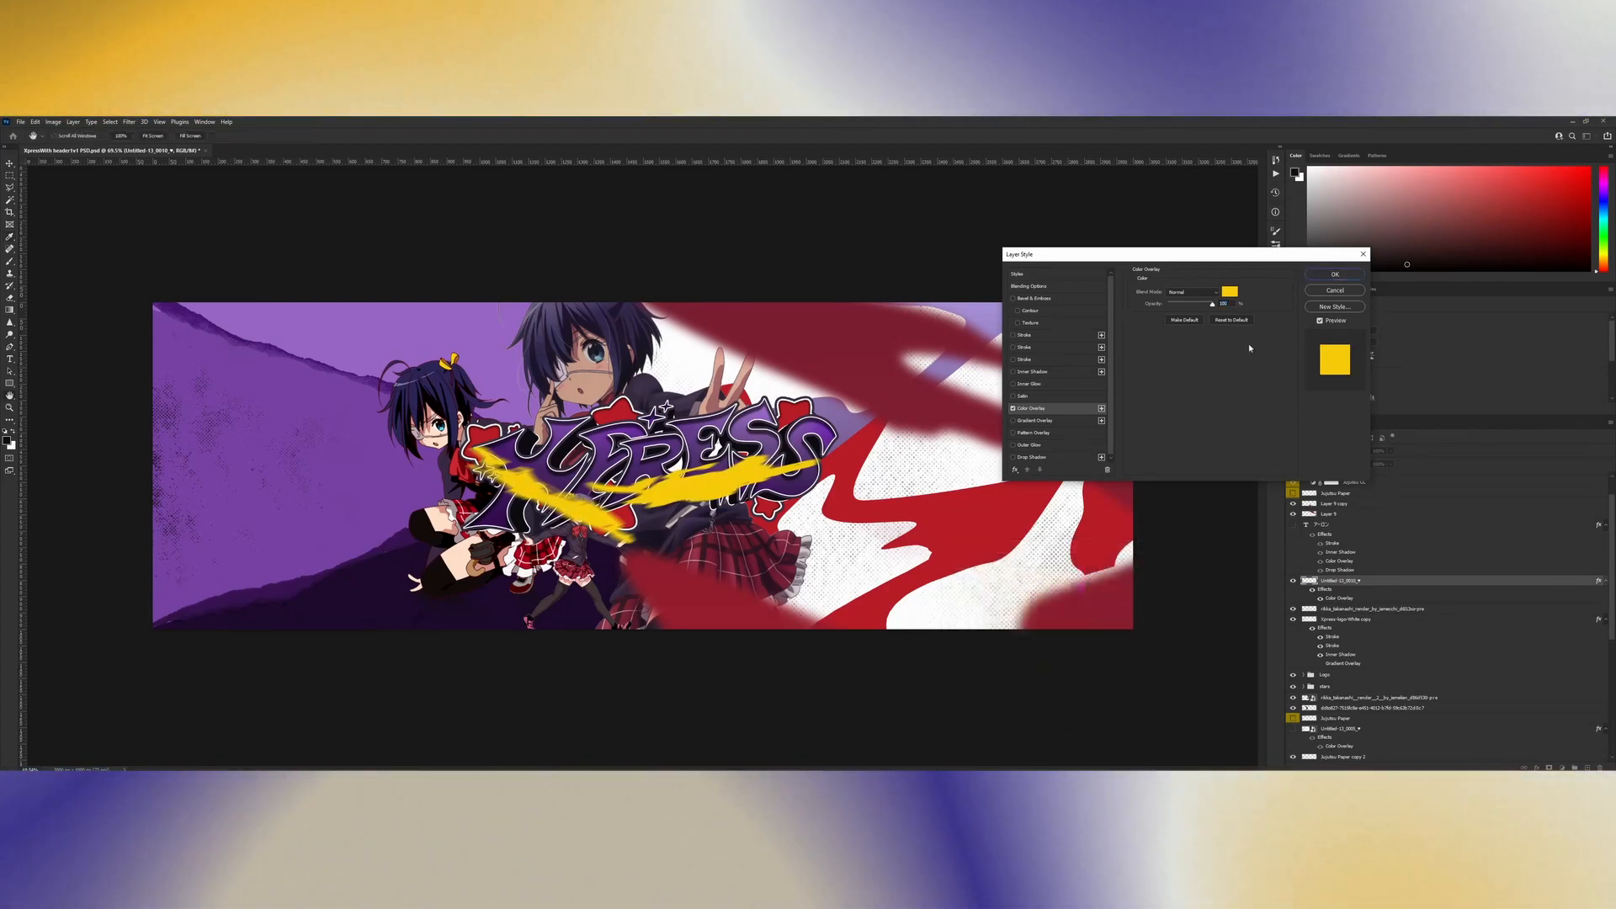
{"action": "left_click", "coordinate": [1335, 273]}
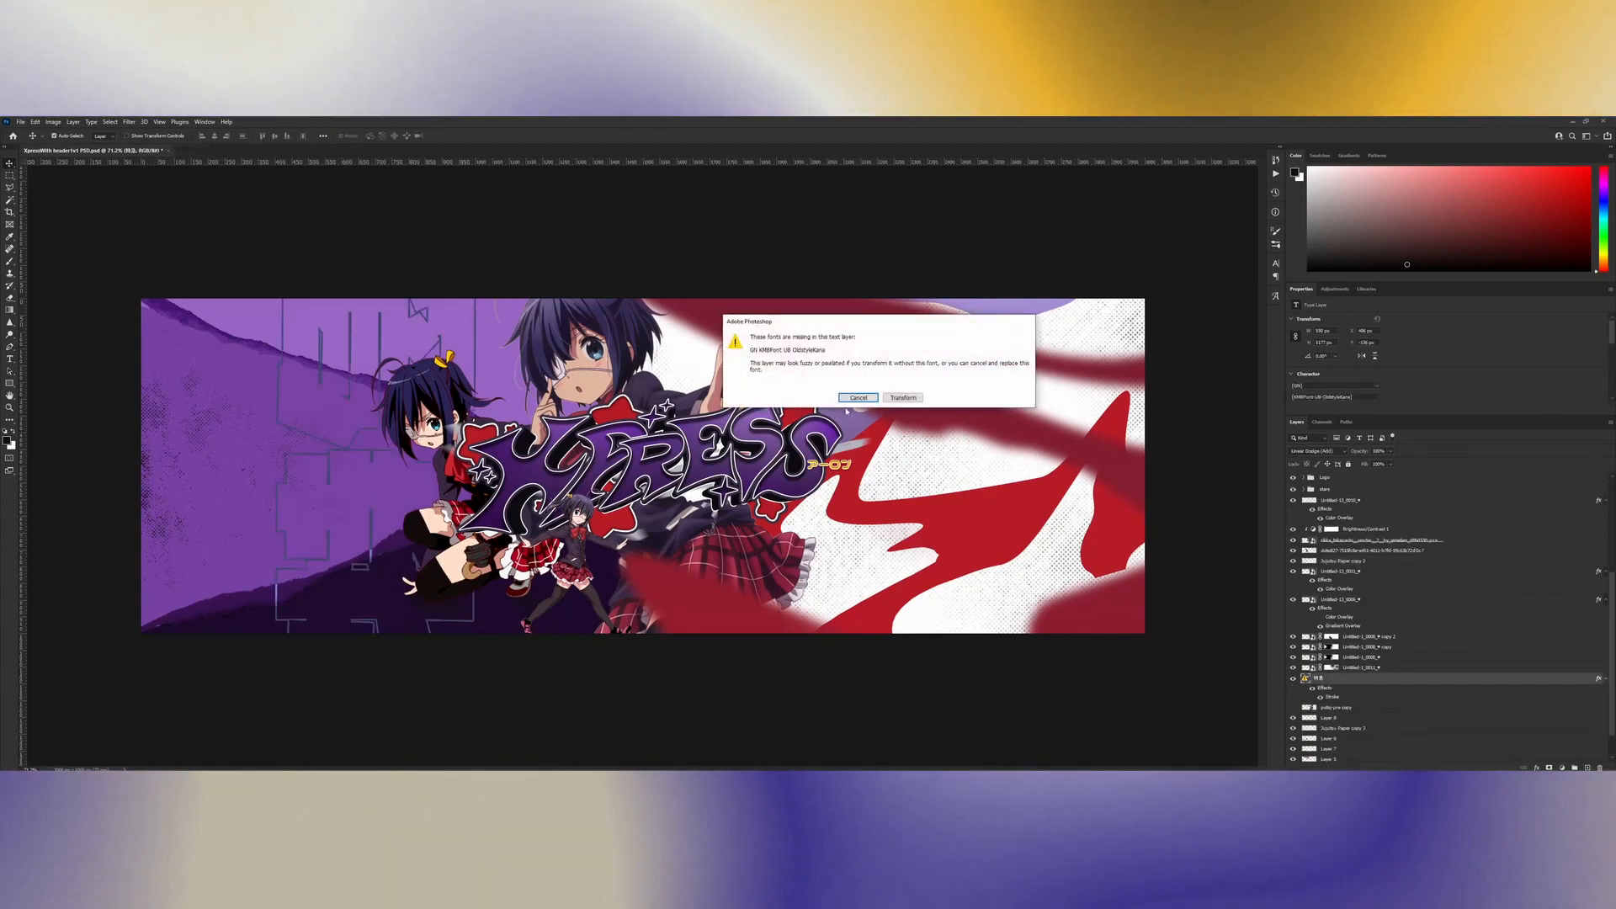
Step: Dismiss the missing-fonts warning after adding the small orange caption beside the logo
{"action": "left_click", "coordinate": [901, 398]}
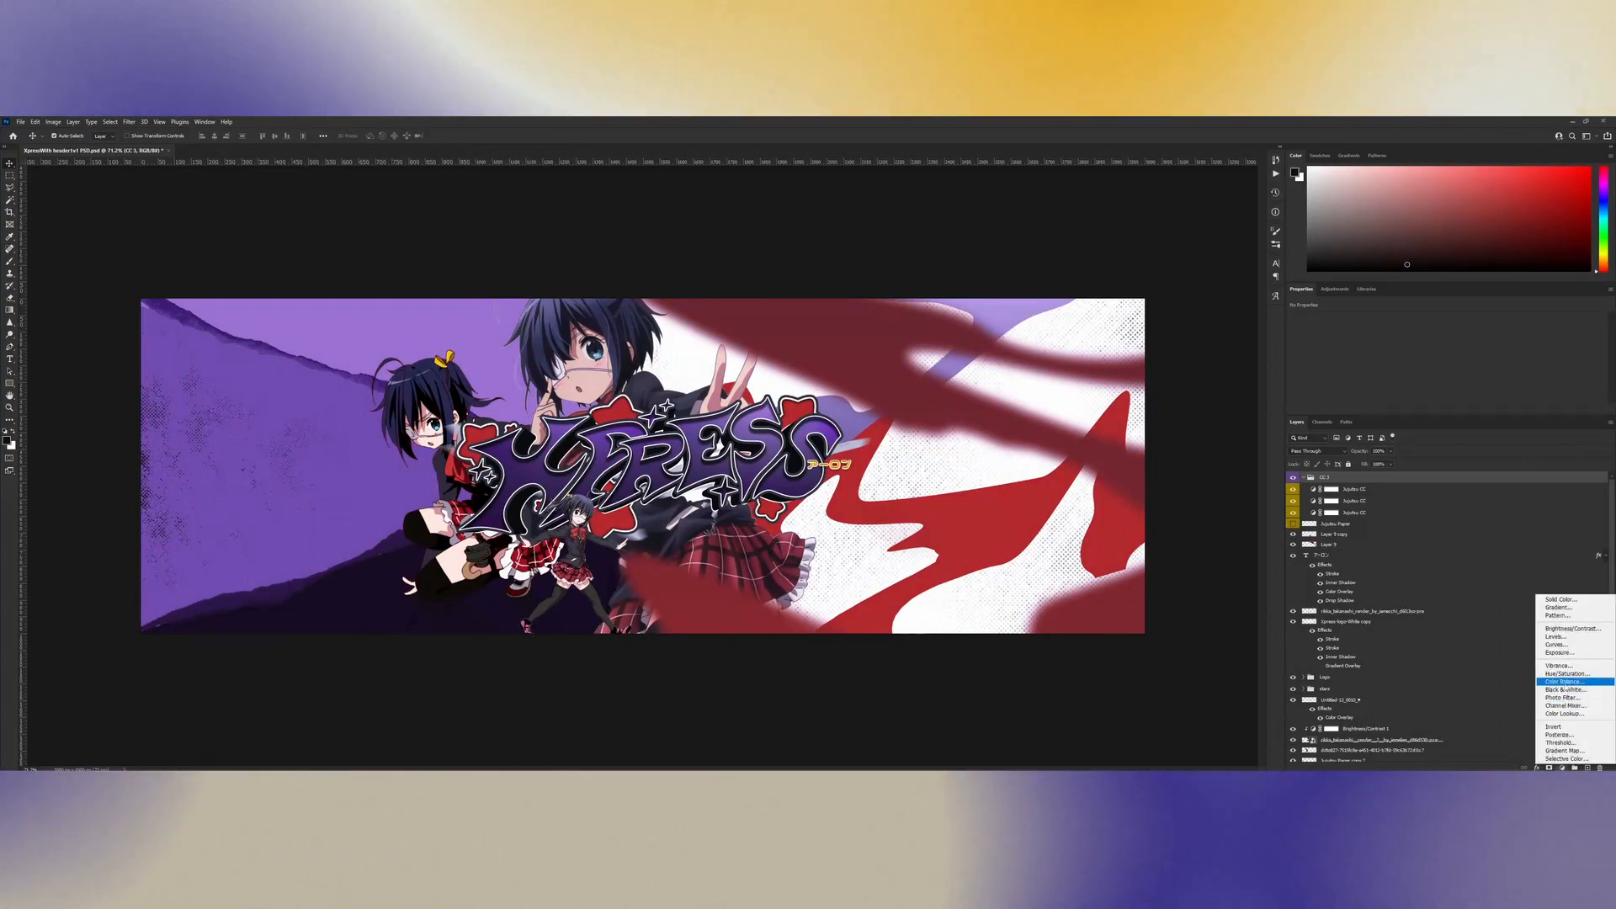
Step: Add a Hue/Saturation adjustment layer and nudge the Saturation slider up slightly
{"action": "left_click", "coordinate": [1565, 673]}
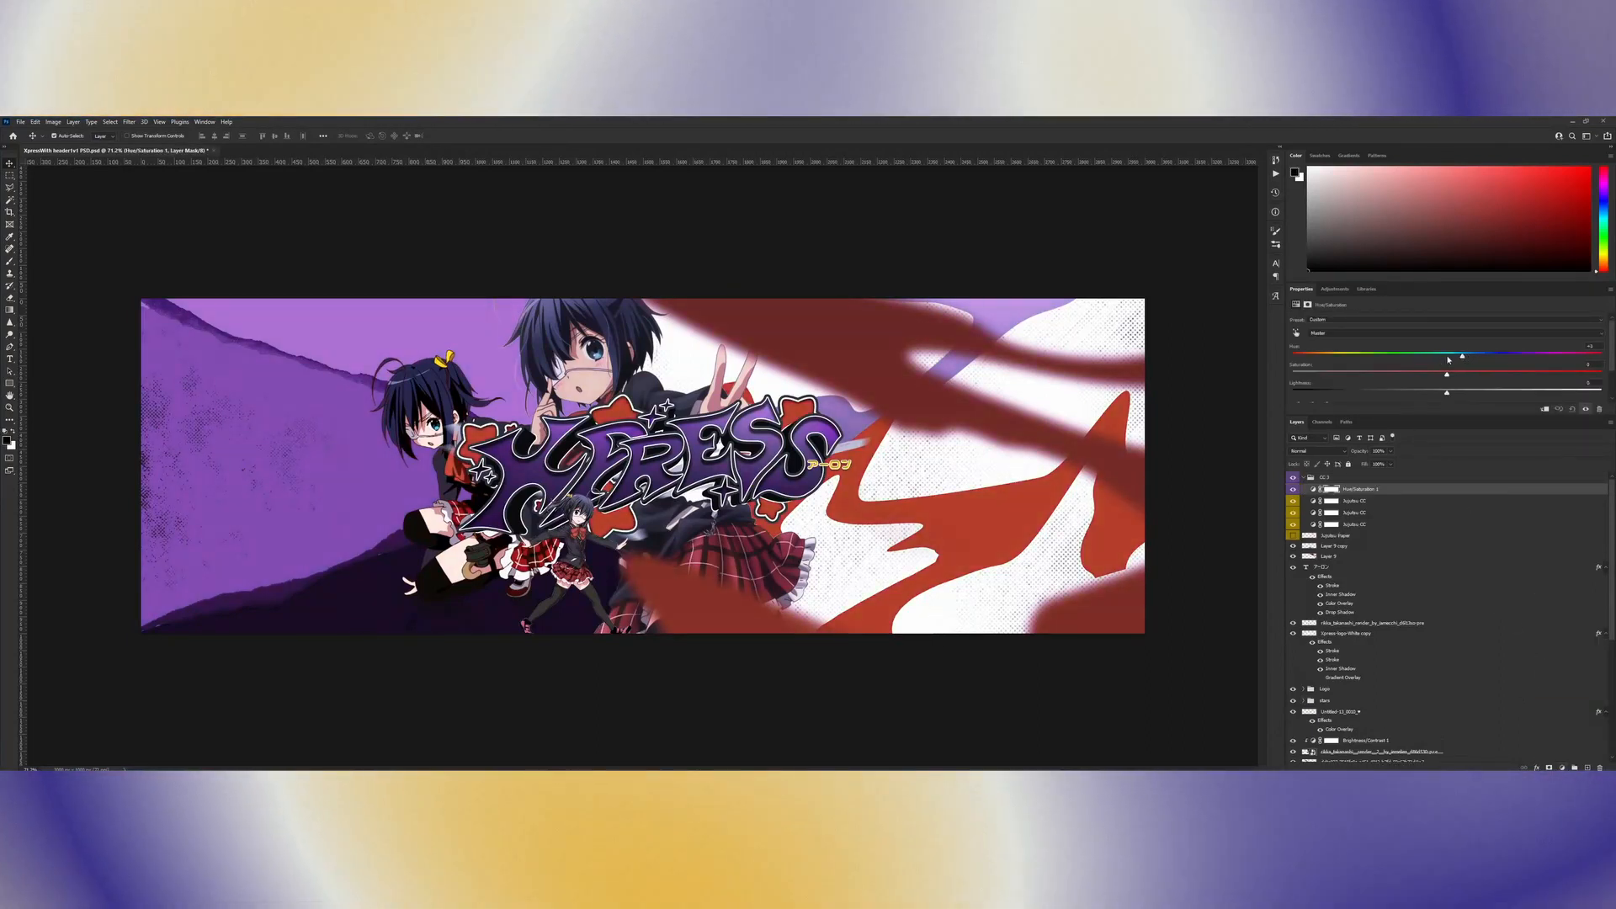
{"action": "left_click_drag", "start_coordinate": [1460, 355], "coordinate": [1443, 355]}
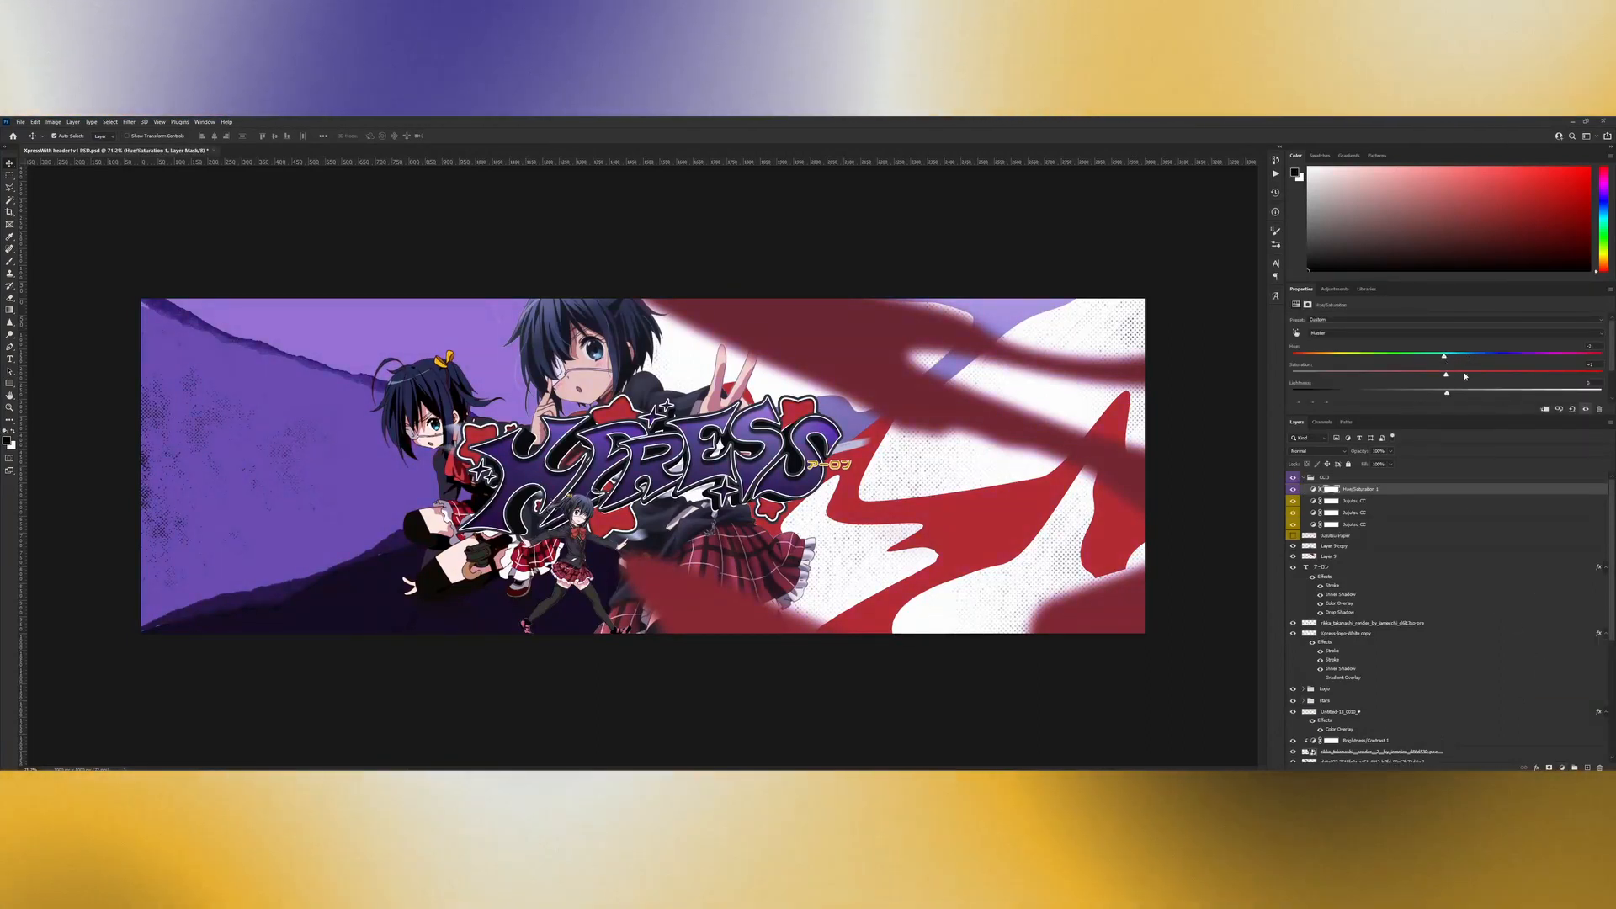